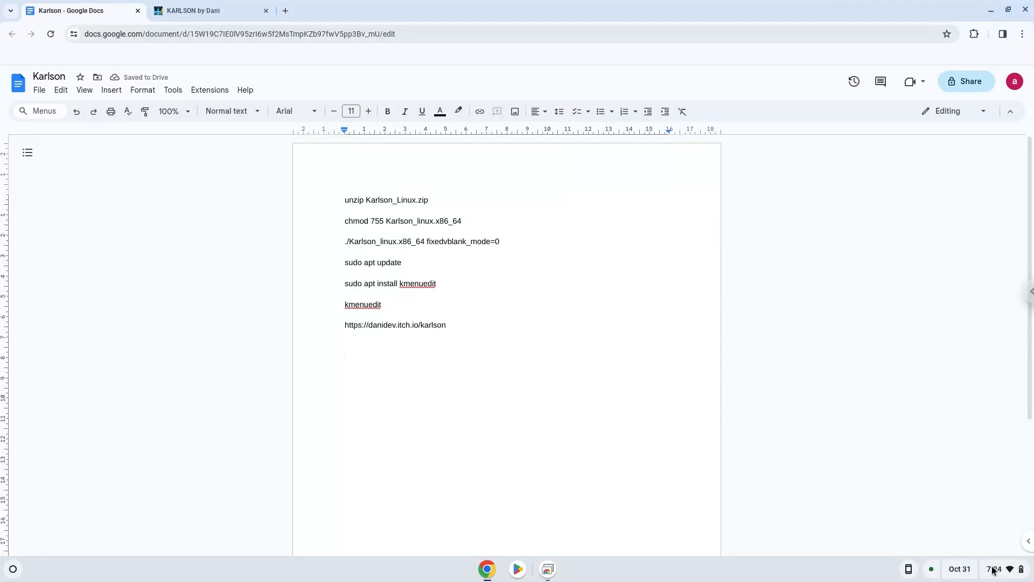
# Step: Open ChromeOS Settings from quick settings and go to Advanced > Developers
pyautogui.click(1000, 569)
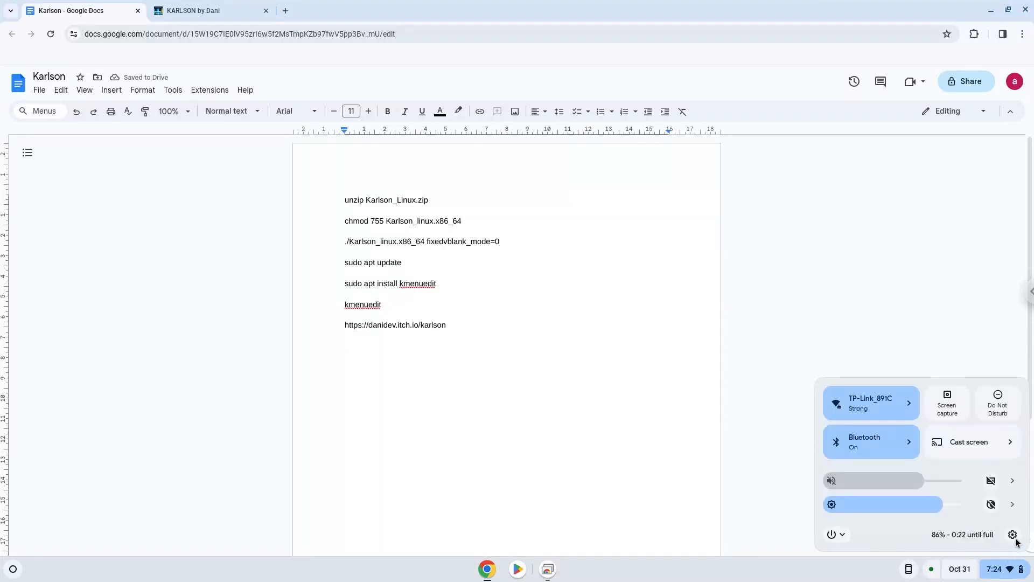
pyautogui.click(1012, 534)
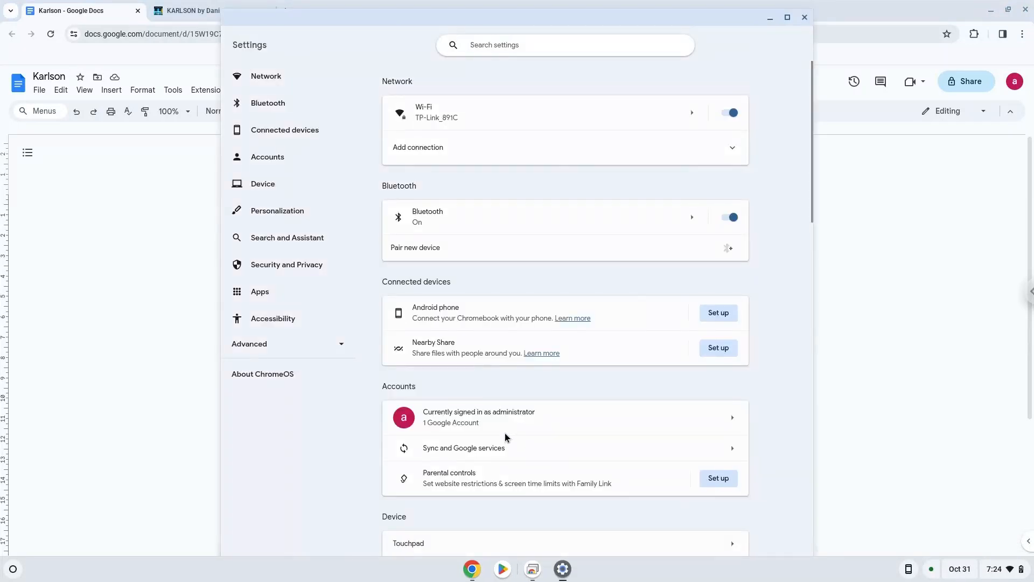
pyautogui.click(248, 343)
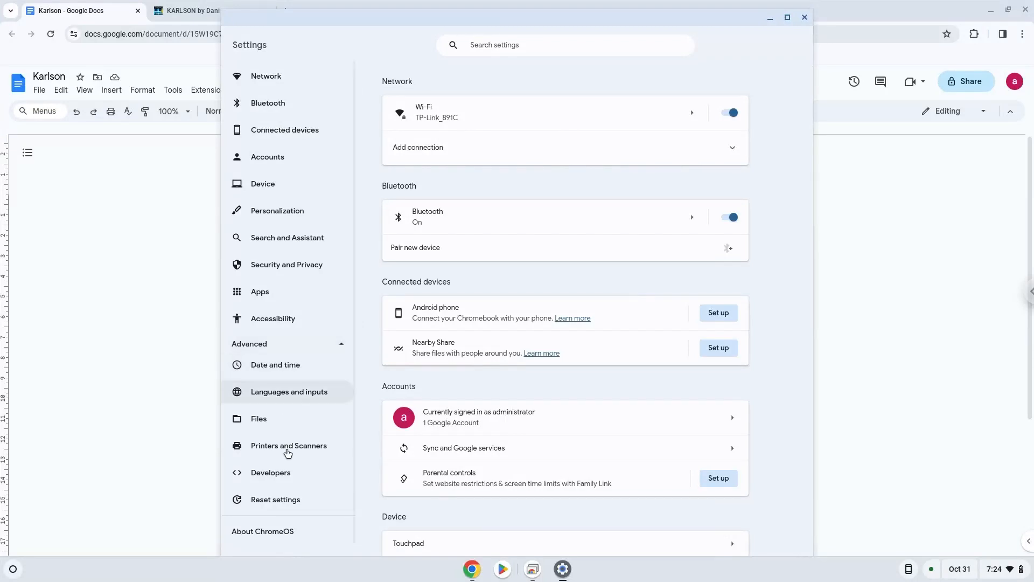
pyautogui.click(270, 472)
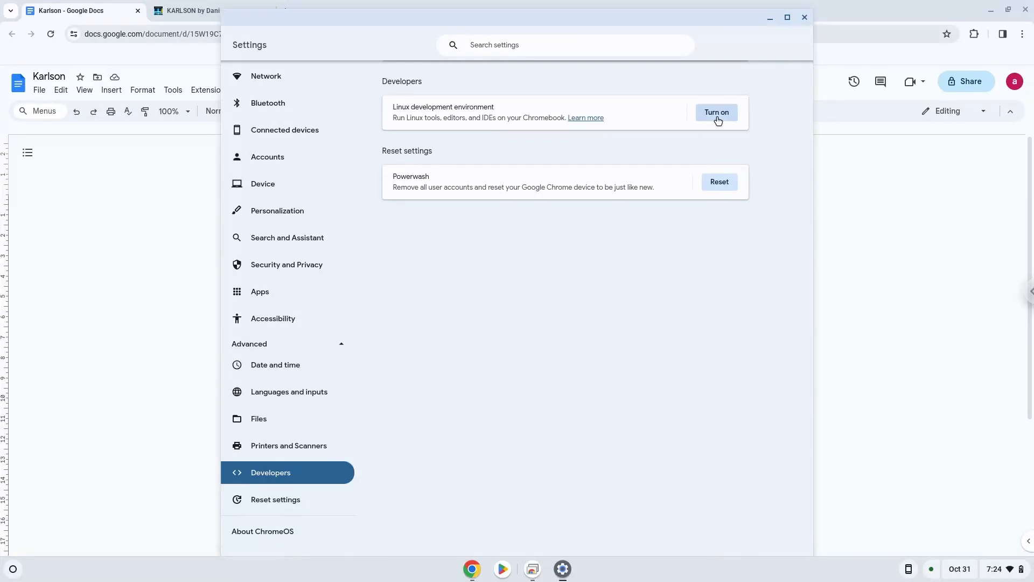
# Step: Turn on Linux with the recommended disk size, then close the opened terminal
pyautogui.click(717, 112)
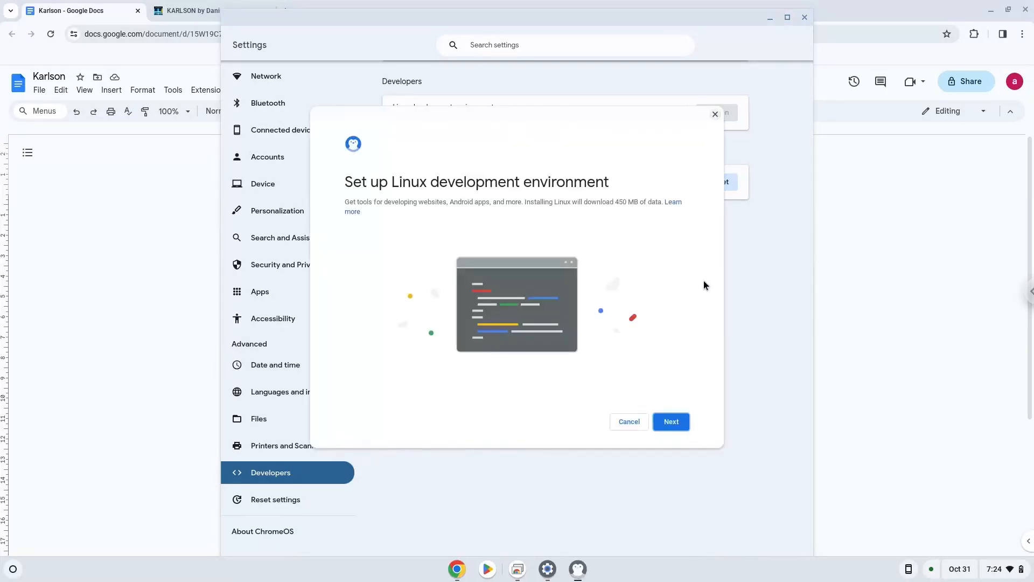
pyautogui.click(671, 422)
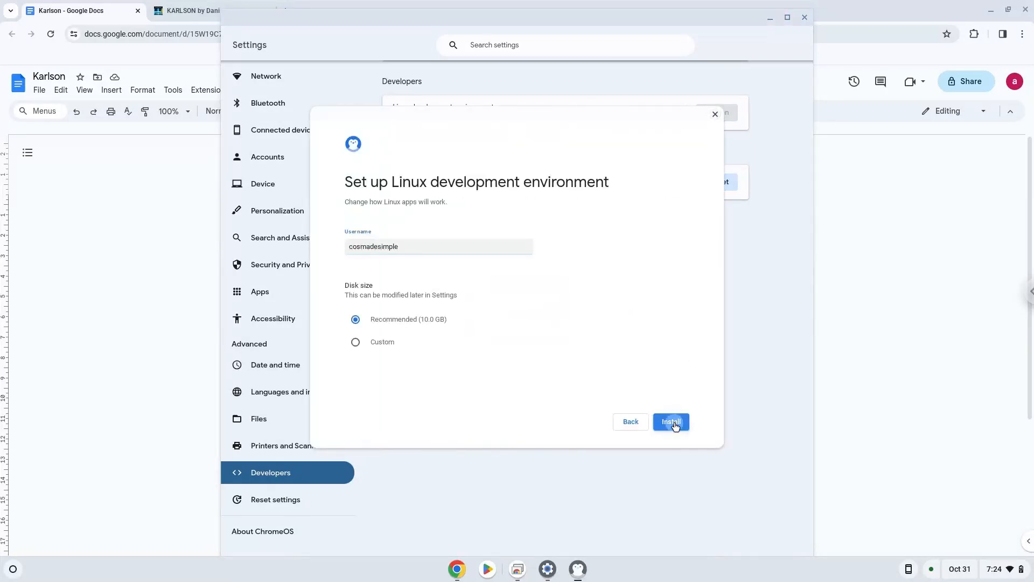
pyautogui.click(670, 421)
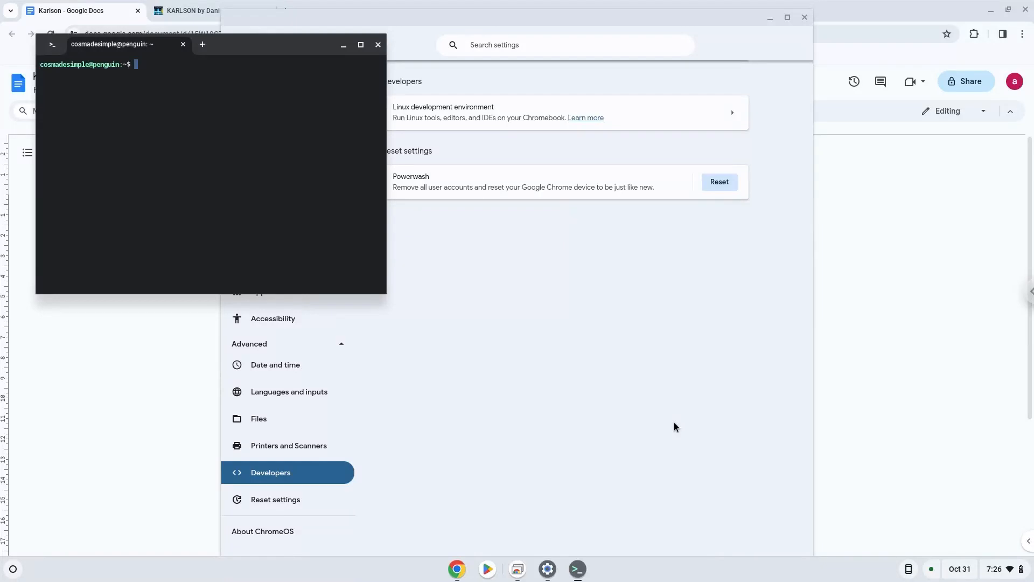
pyautogui.moveTo(398, 67)
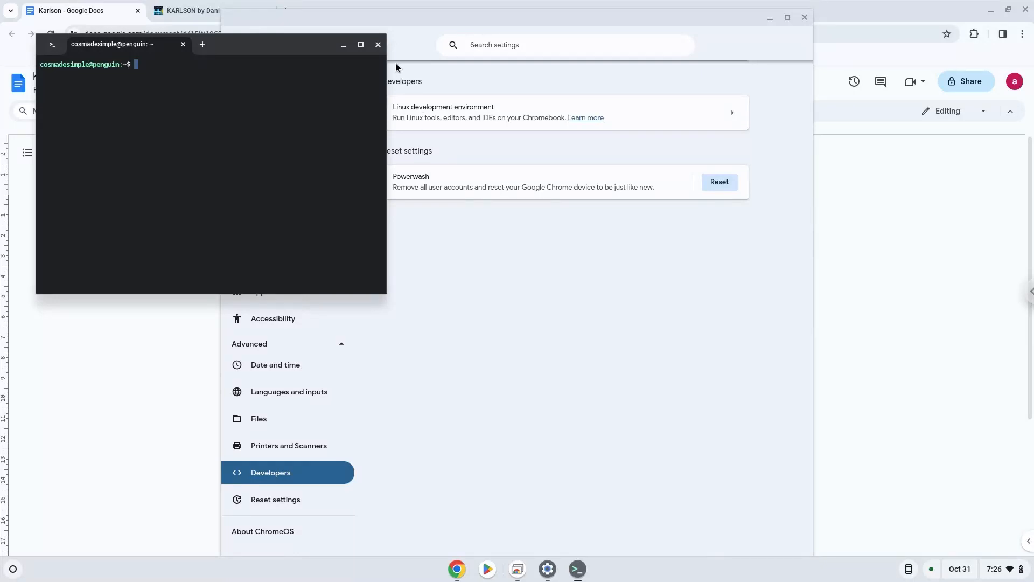
pyautogui.click(378, 45)
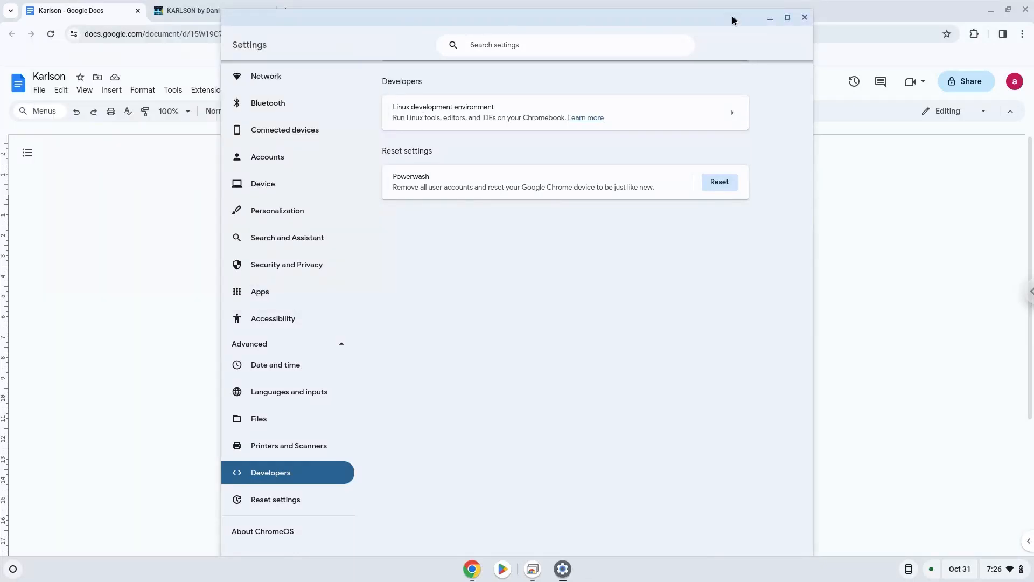
# Step: Download Karlson (LINUX) from itch.io and show Karlson_Linux.zip in Downloads
pyautogui.click(805, 17)
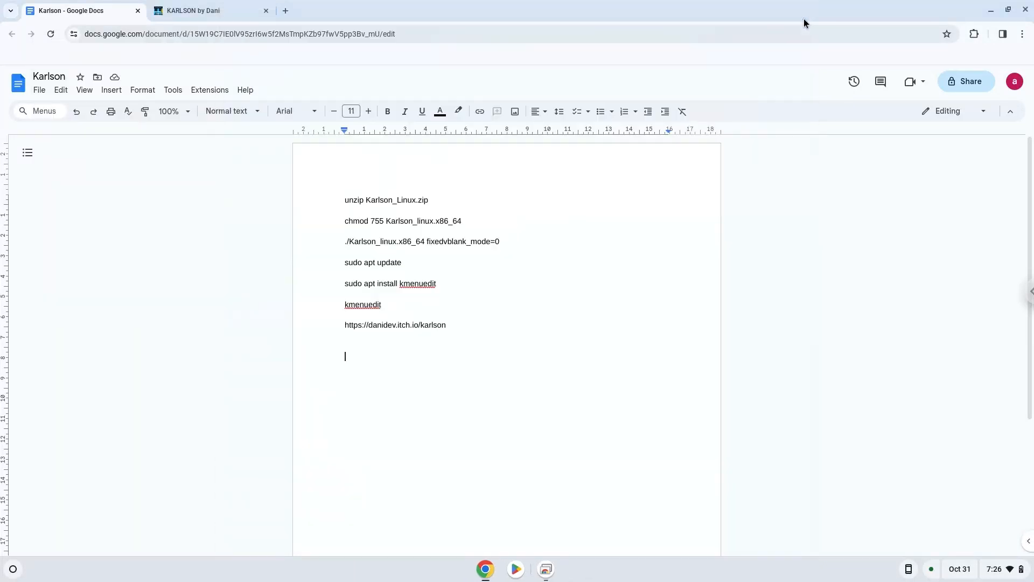
pyautogui.click(200, 11)
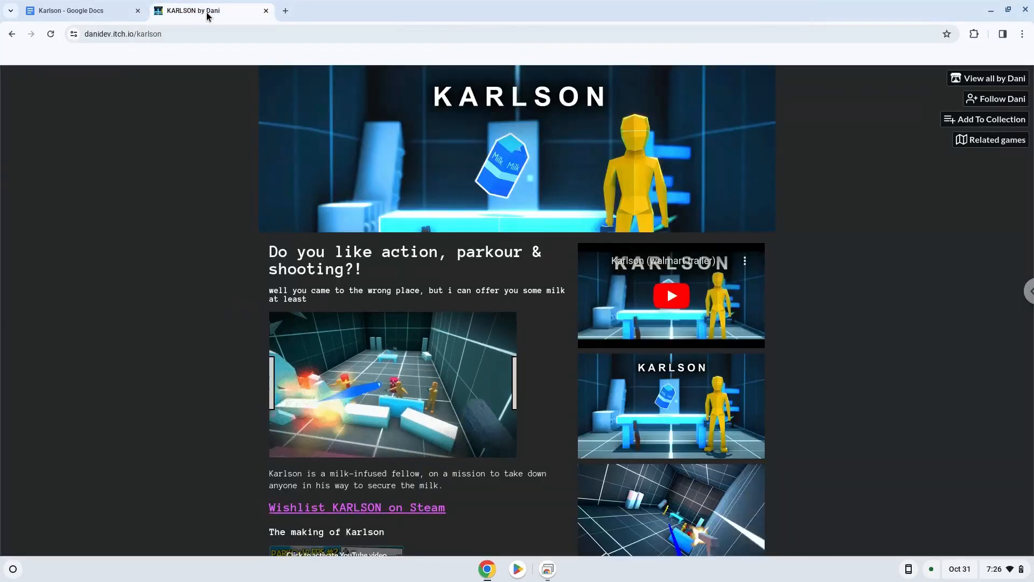
pyautogui.scroll(-3)
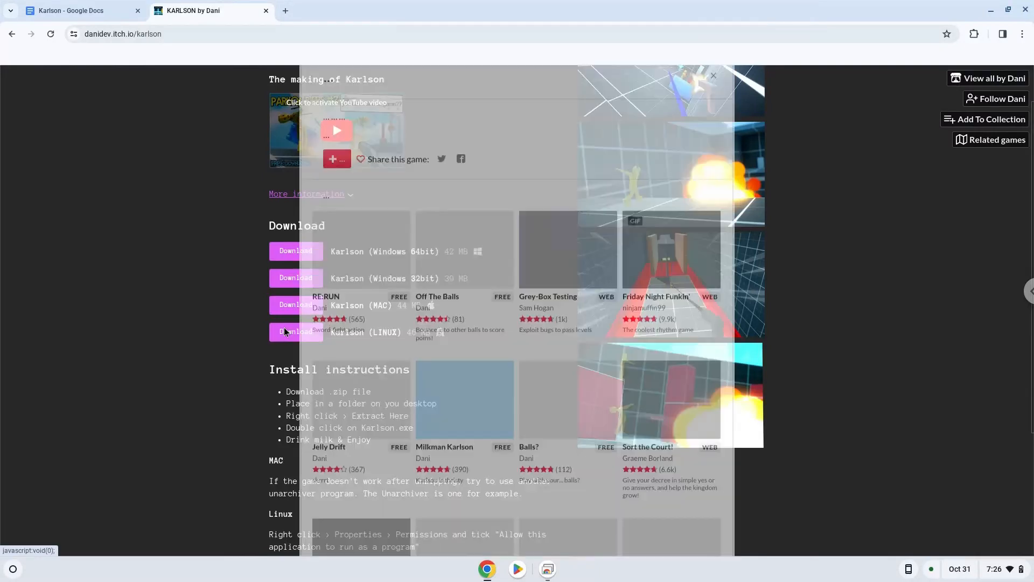
pyautogui.click(296, 332)
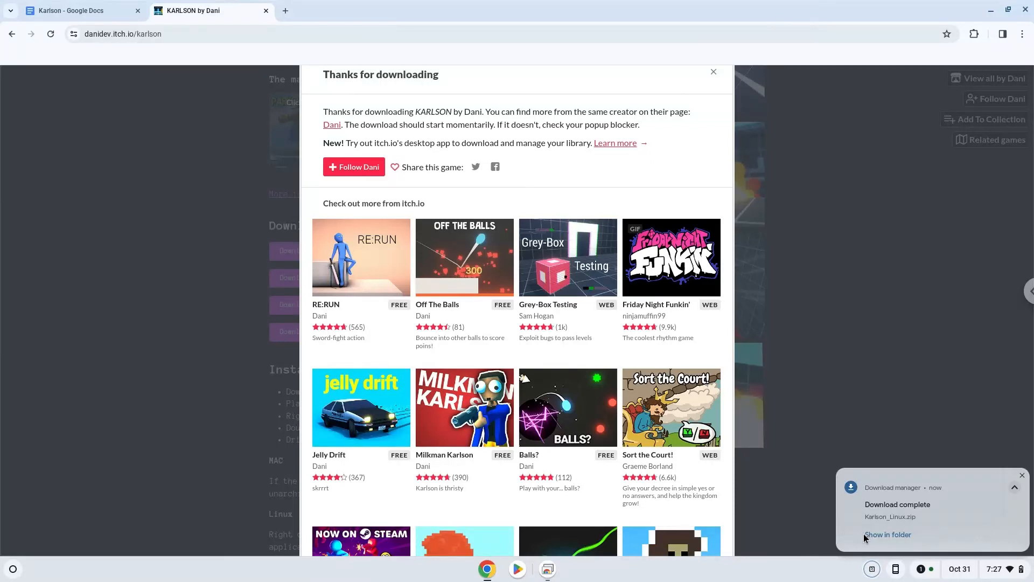
pyautogui.click(889, 534)
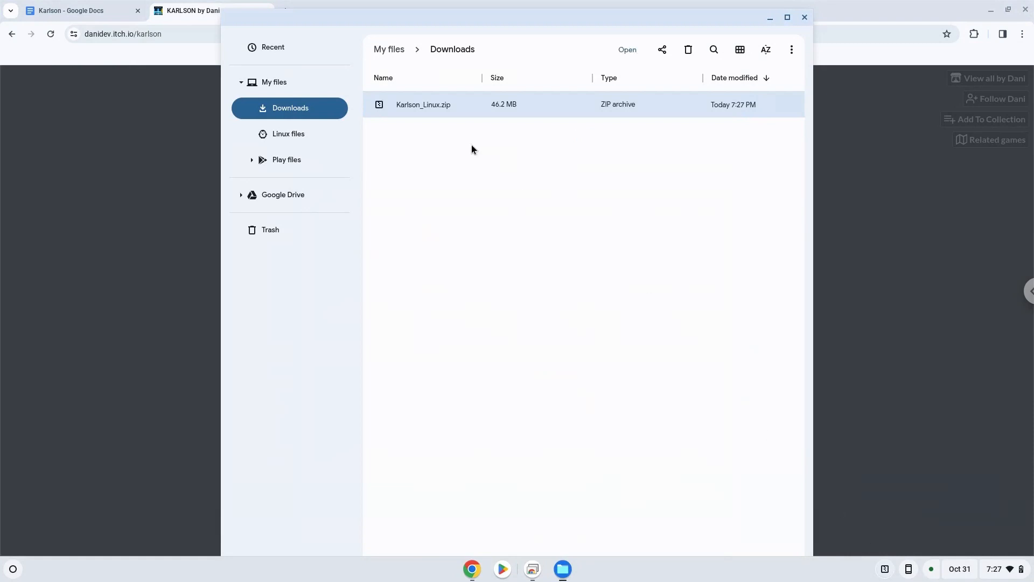
# Step: Cut Karlson_Linux.zip from Downloads and paste it into Linux files
pyautogui.rightClick(423, 104)
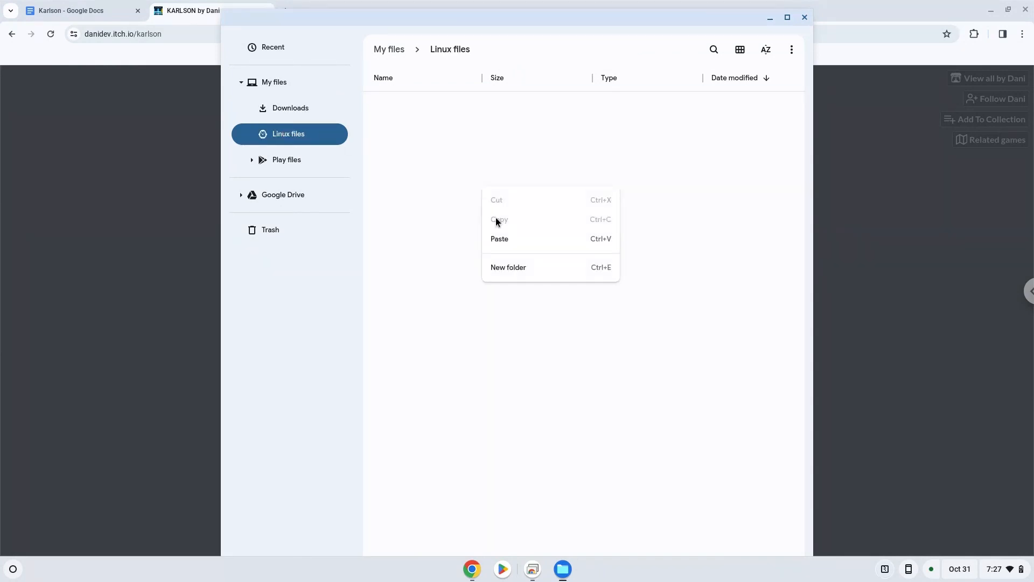
pyautogui.click(506, 245)
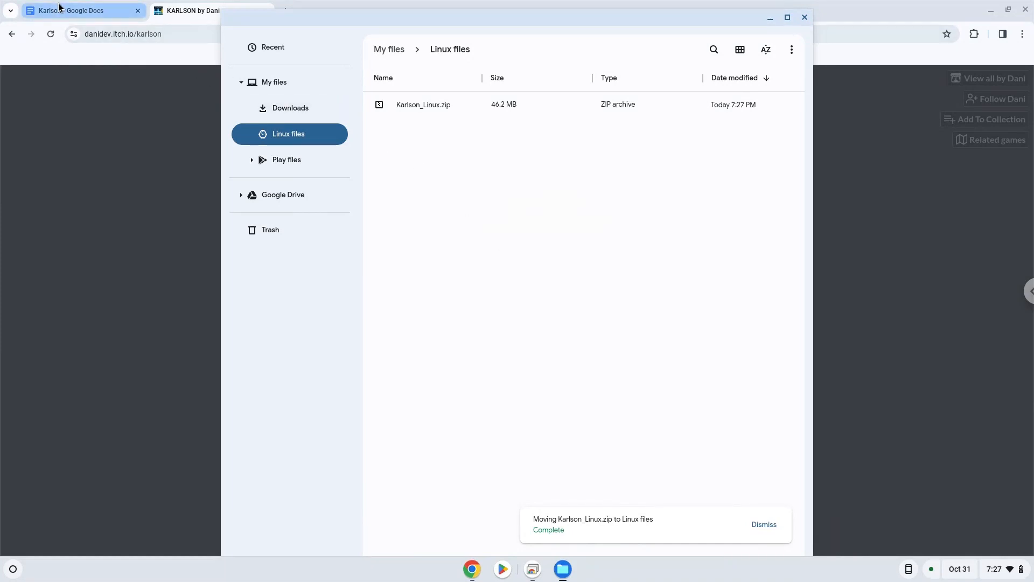
# Step: Copy the 'unzip Karlson_Linux.zip' command from the Docs note and launch Terminal
pyautogui.click(76, 10)
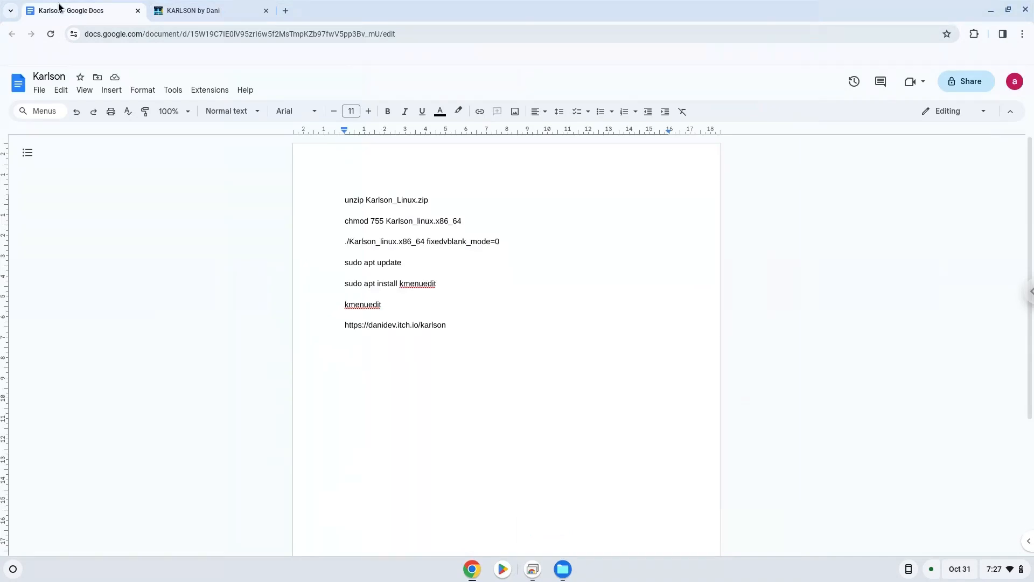
pyautogui.doubleClick(390, 200)
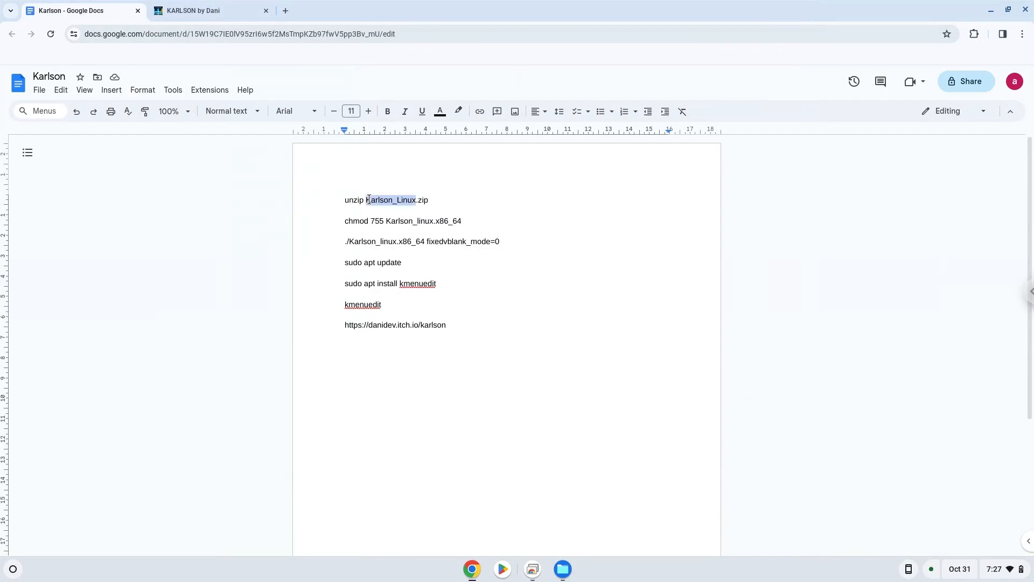
pyautogui.rightClick(391, 200)
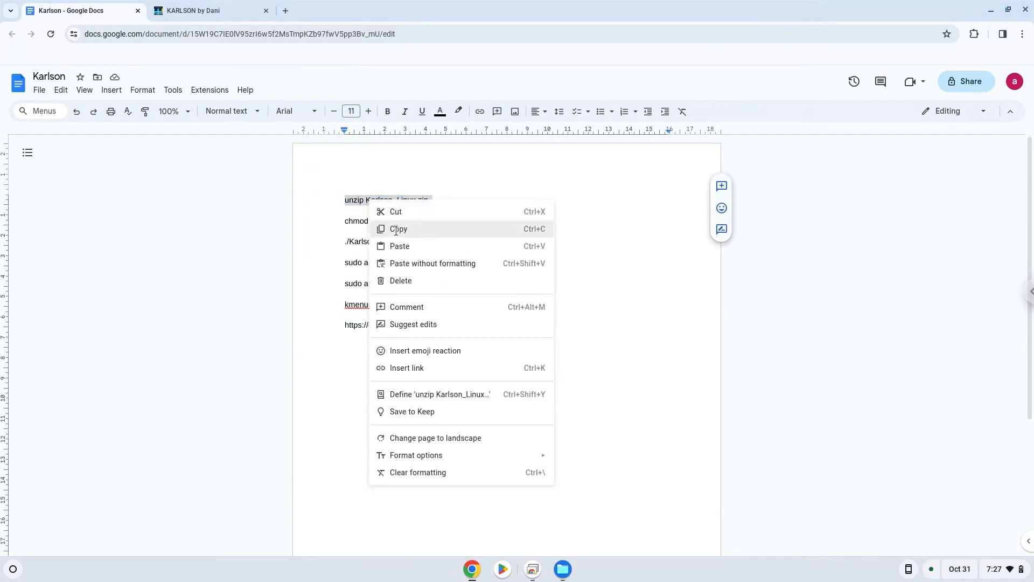
pyautogui.click(399, 229)
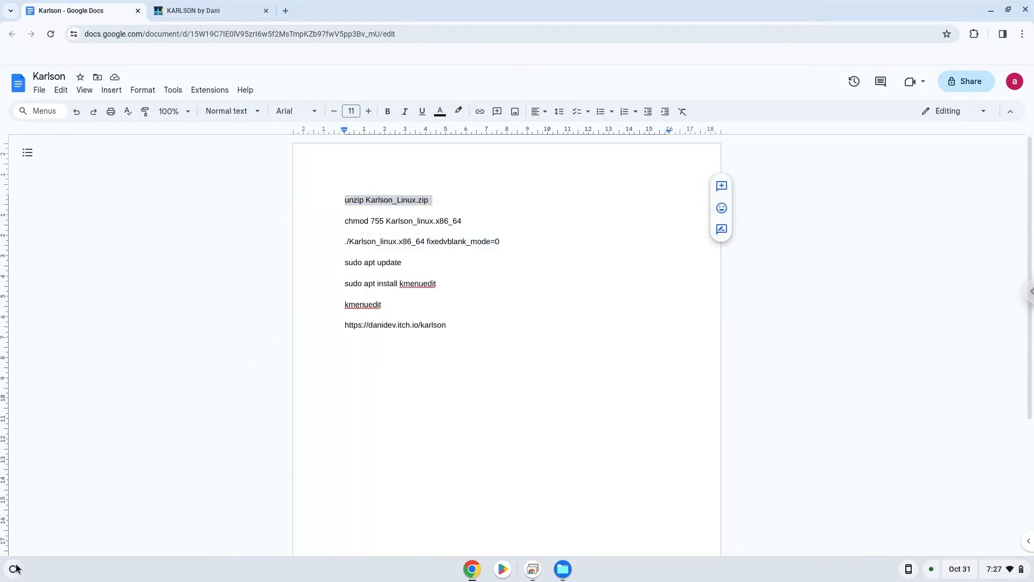
pyautogui.click(9, 569)
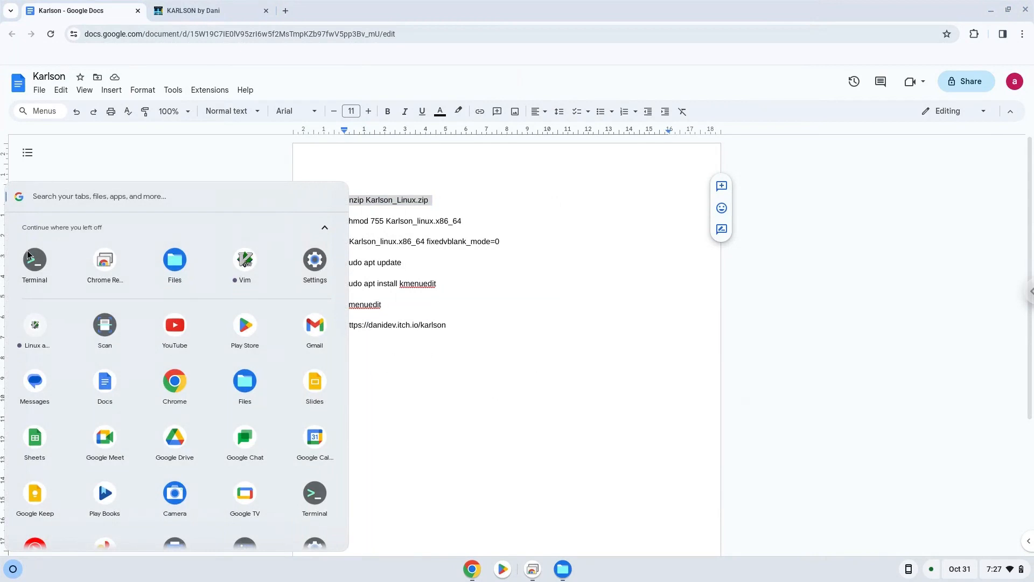
pyautogui.click(35, 259)
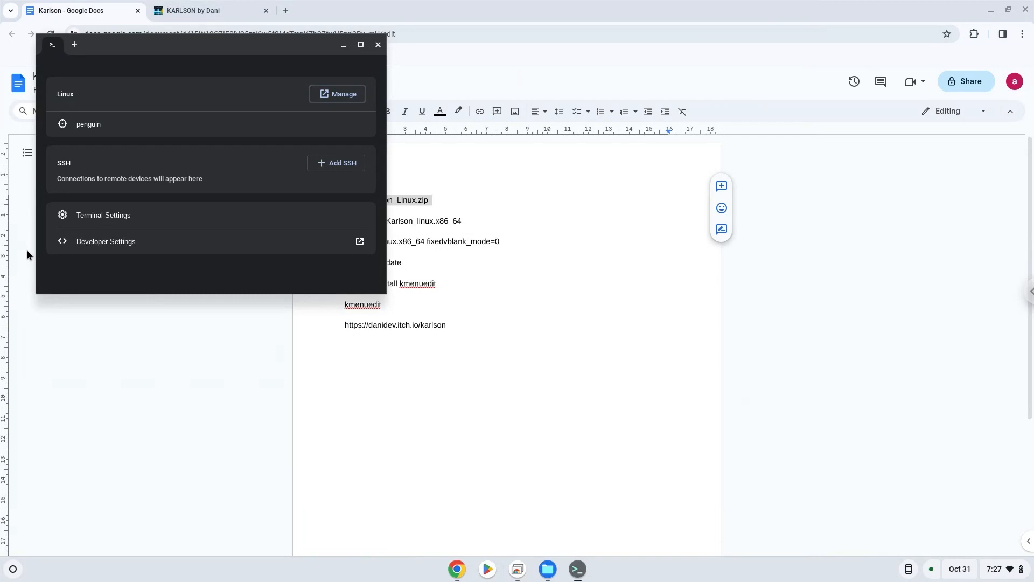
pyautogui.moveTo(223, 43)
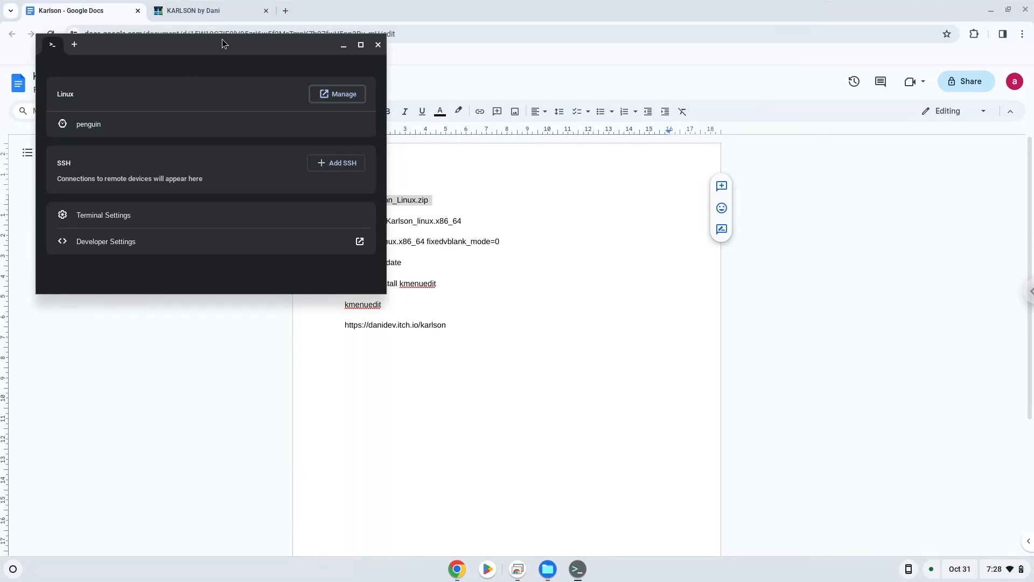
# Step: Maximize Terminal, open the penguin shell, and run 'unzip Karlson_Linux.zip'
pyautogui.click(361, 45)
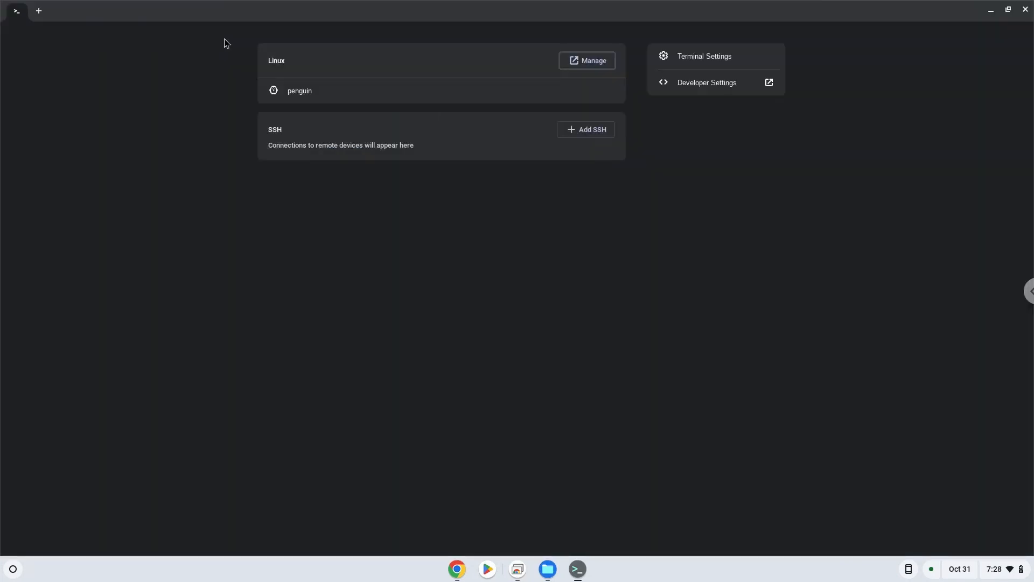
pyautogui.click(300, 91)
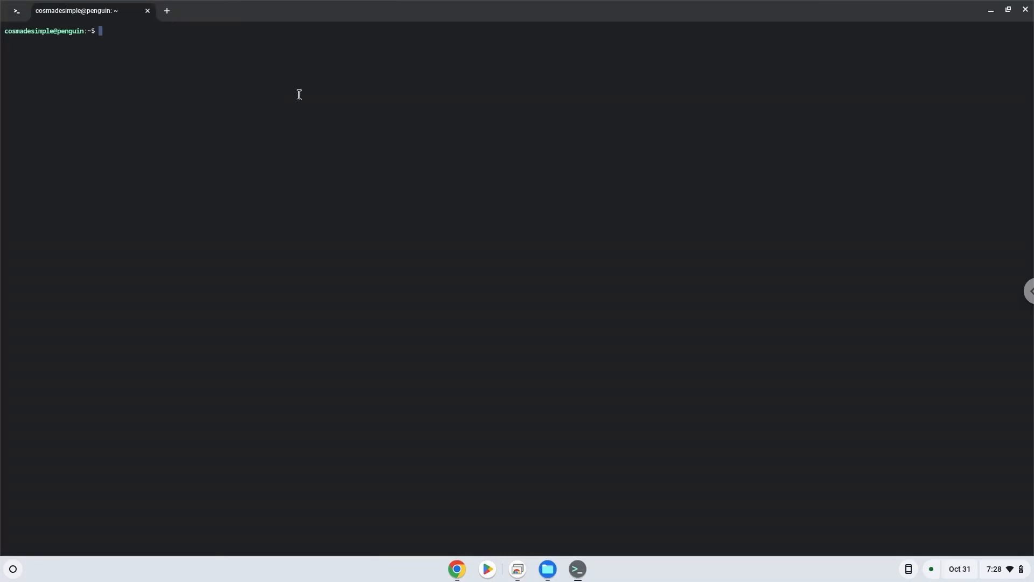
pyautogui.write('unzip Karlson_Linux.zip')
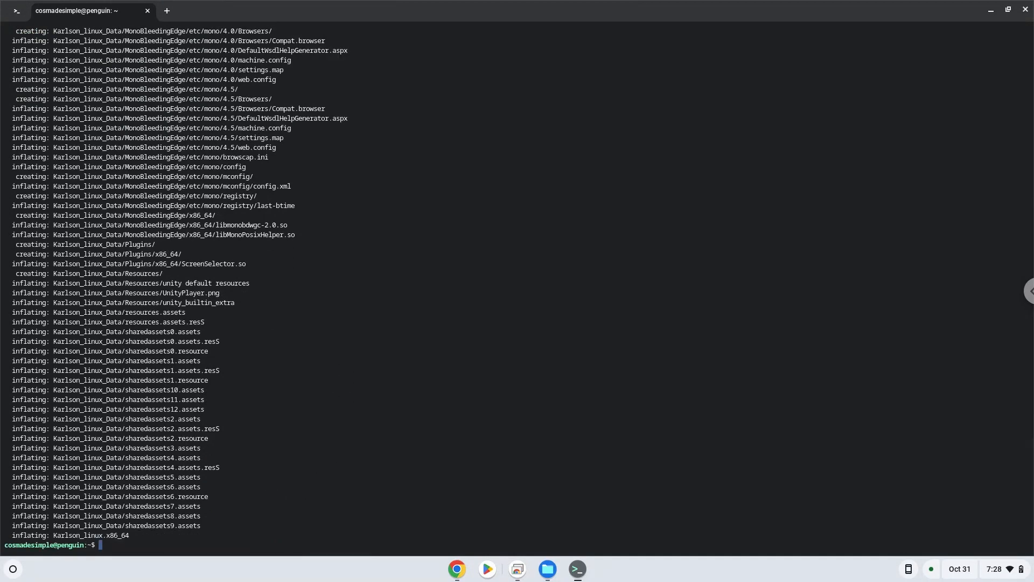
# Step: Take the chmod line from Docs and run 'chmod 755 Karlson_linux.x86_64' in Terminal
pyautogui.click(456, 569)
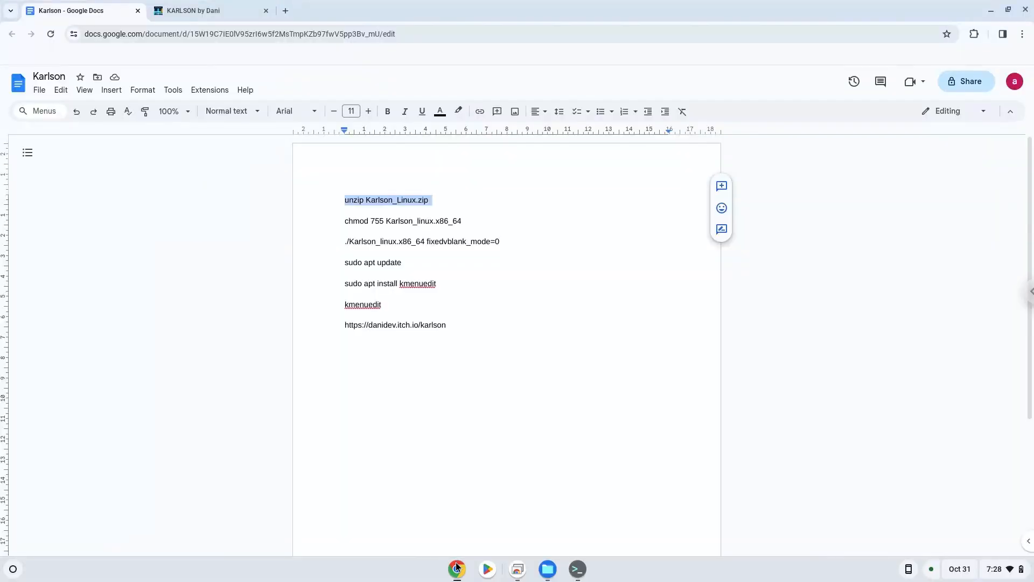
pyautogui.click(435, 220)
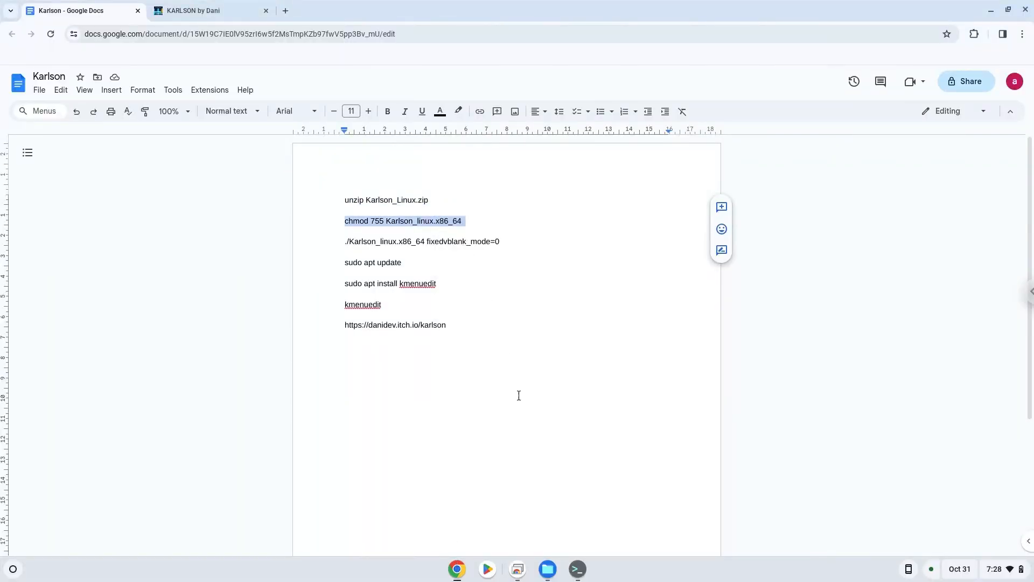
pyautogui.click(577, 569)
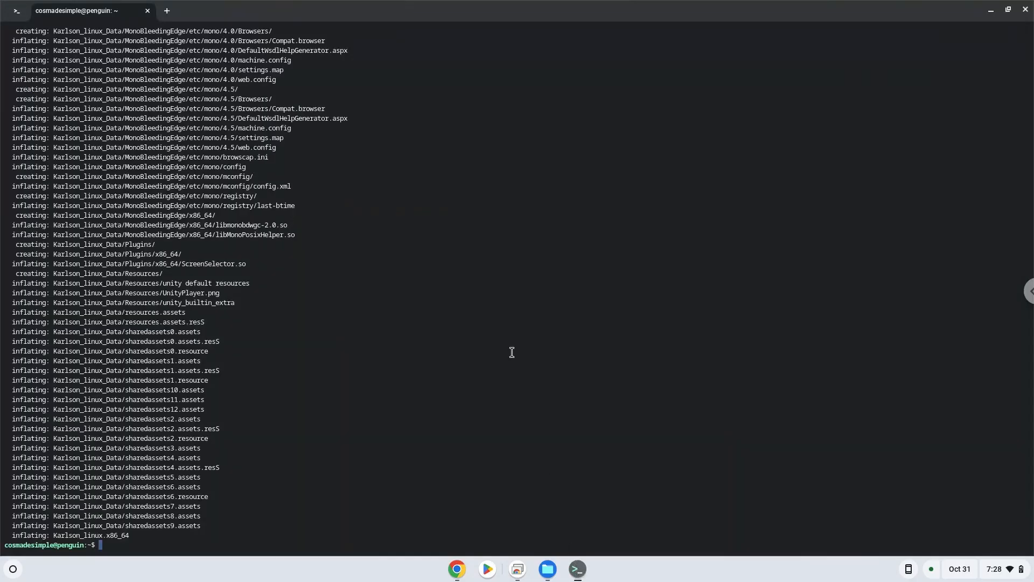
pyautogui.write('chmod 755 Karlson_linux.x86_64')
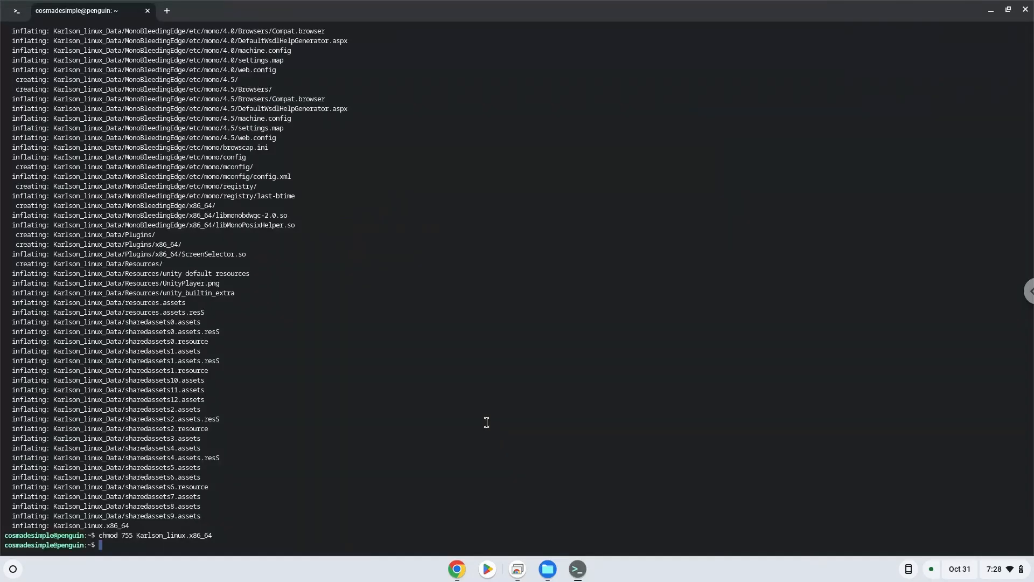
# Step: Run './Karlson_linux.x86_64 fixedvblank_mode=0', accept the graphics dialog, then quit the game
pyautogui.write('./Karlson_linux.x86_64 fixedvblank_mode=0')
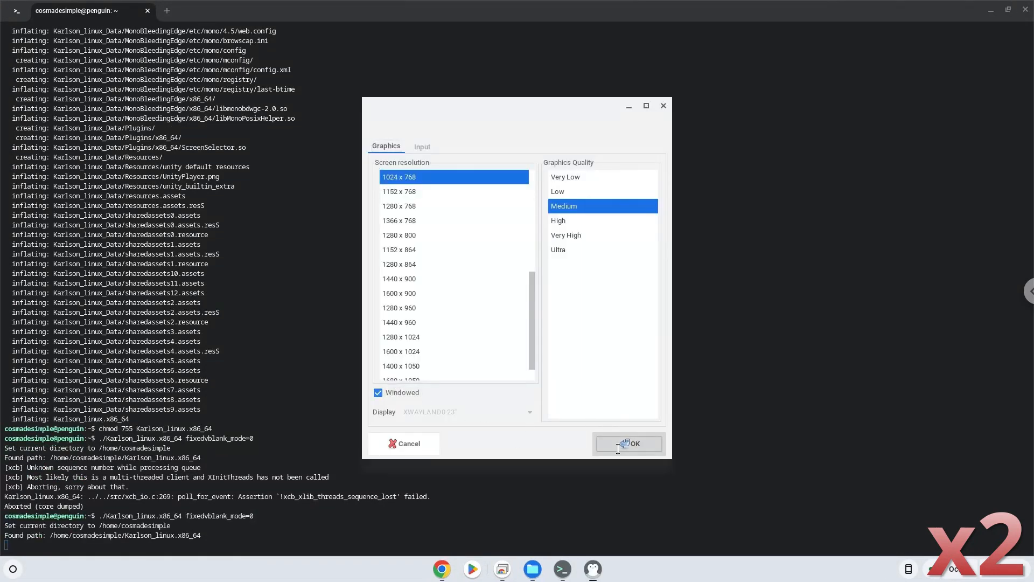
pyautogui.click(629, 443)
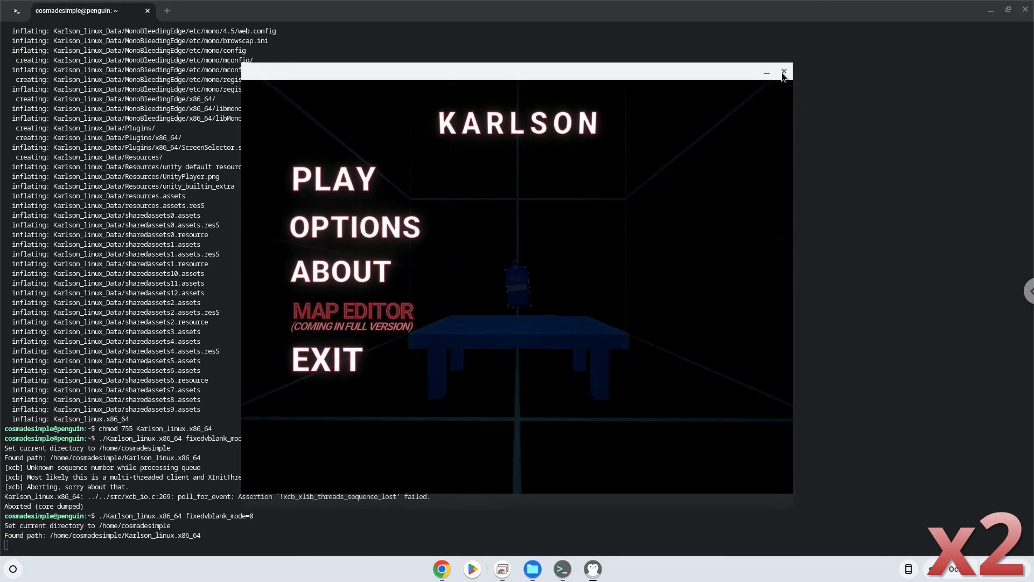
pyautogui.click(785, 72)
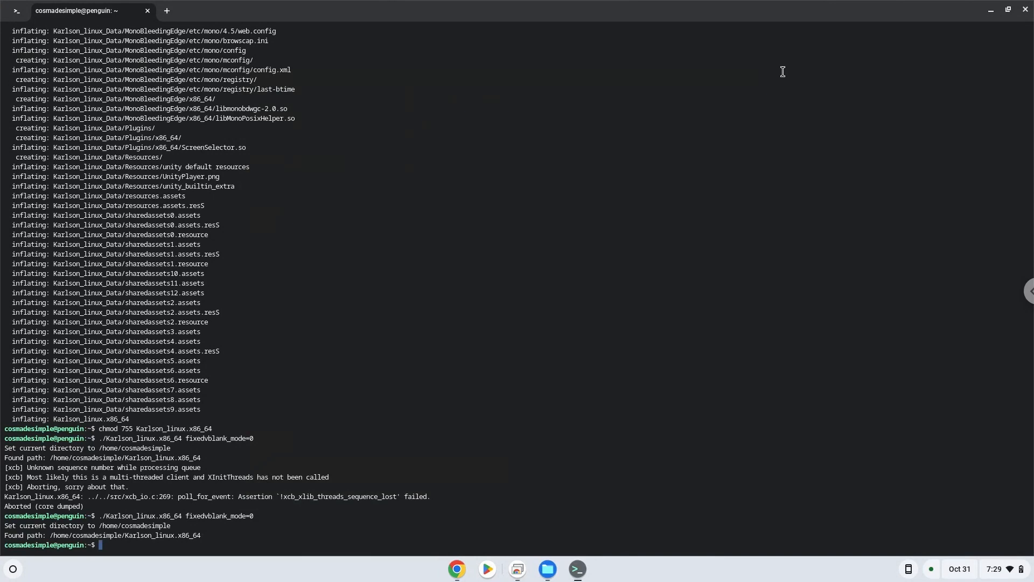
pyautogui.moveTo(781, 78)
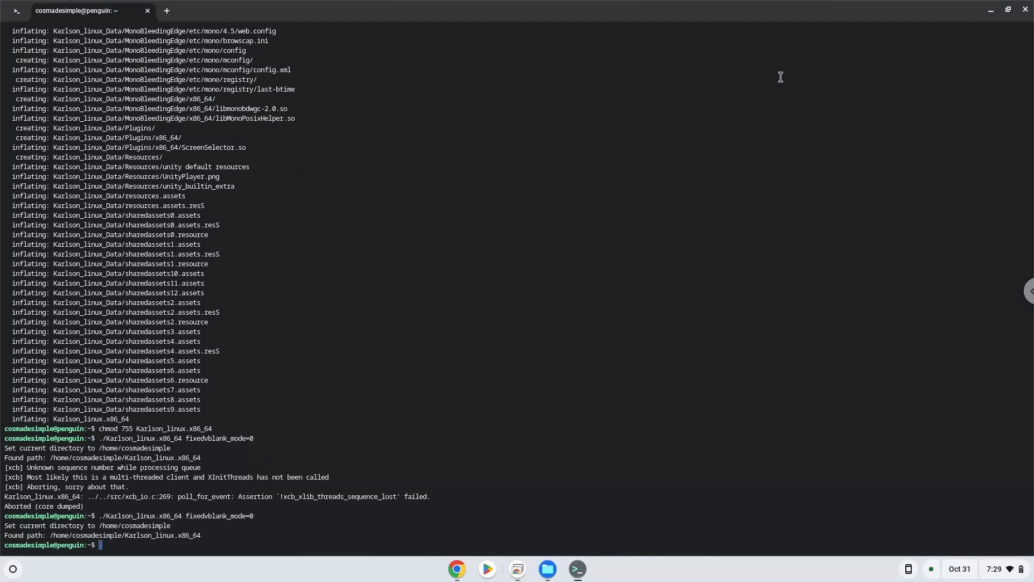
pyautogui.moveTo(456, 569)
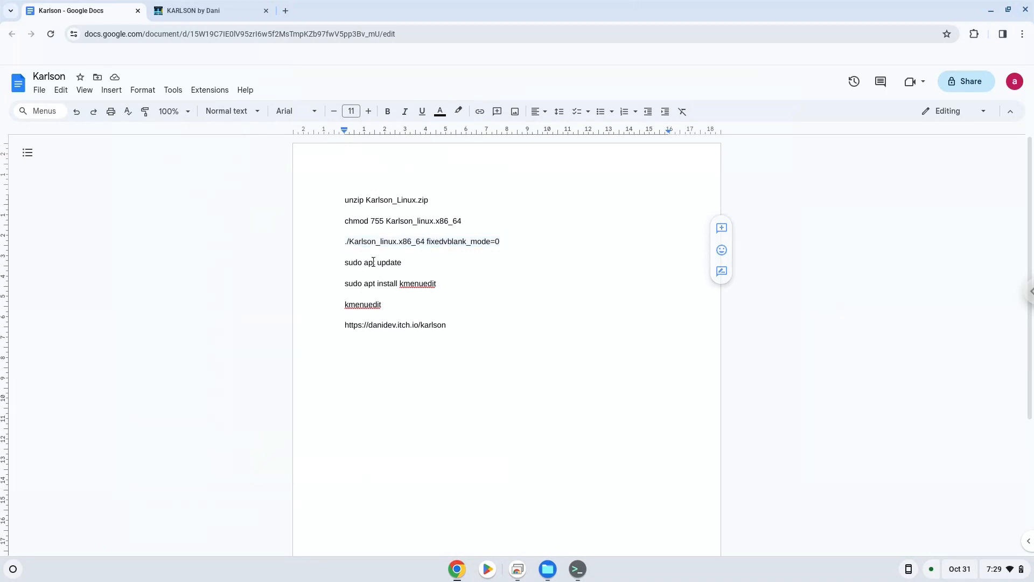
# Step: Copy the 'sudo apt update' line from Docs and run it in Terminal
pyautogui.rightClick(372, 262)
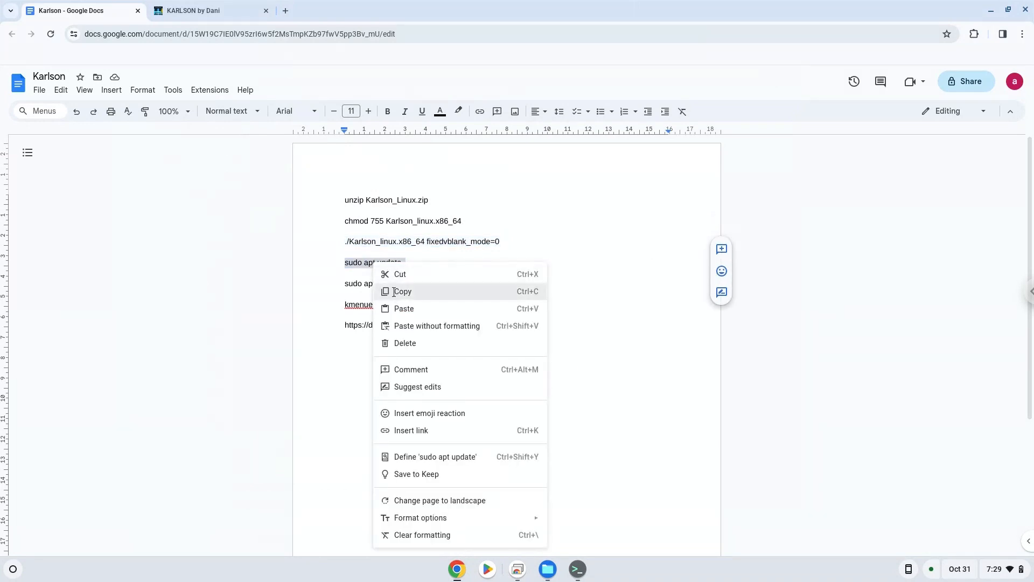
pyautogui.click(578, 569)
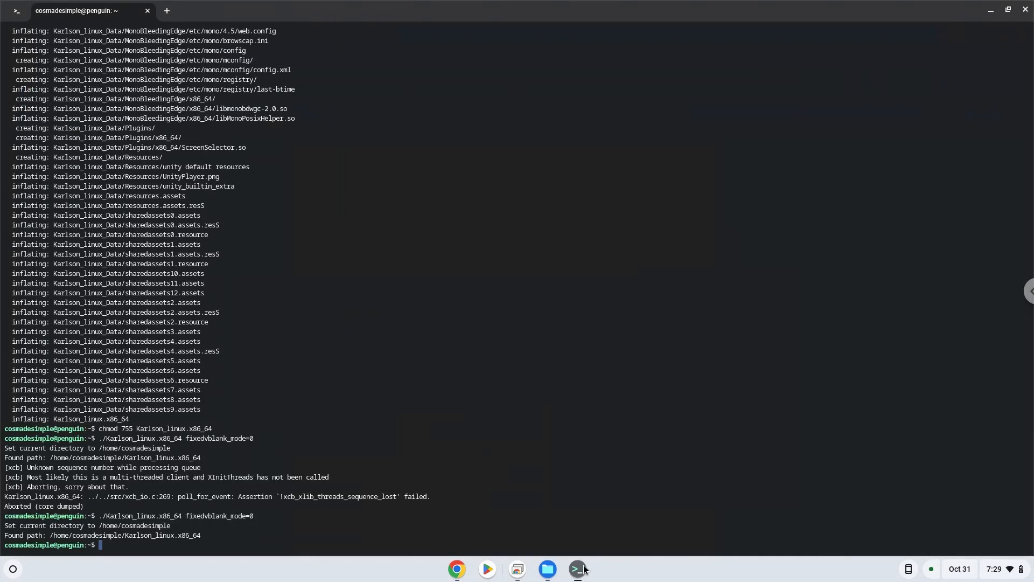
pyautogui.write('sudo apt update')
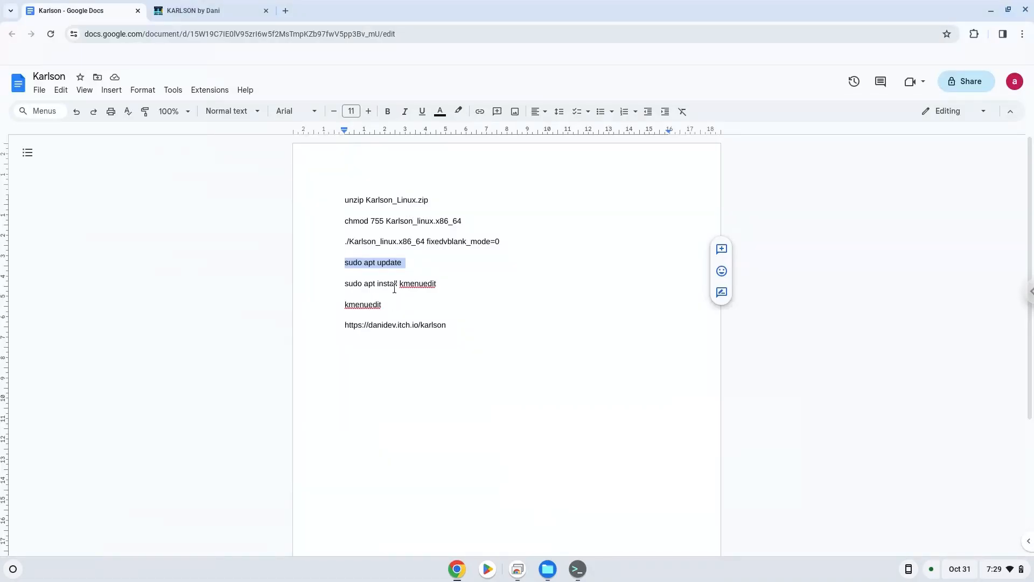
# Step: Run 'sudo apt install kmenuedit' in Terminal, then select the kmenuedit launch command in Docs
pyautogui.rightClick(394, 283)
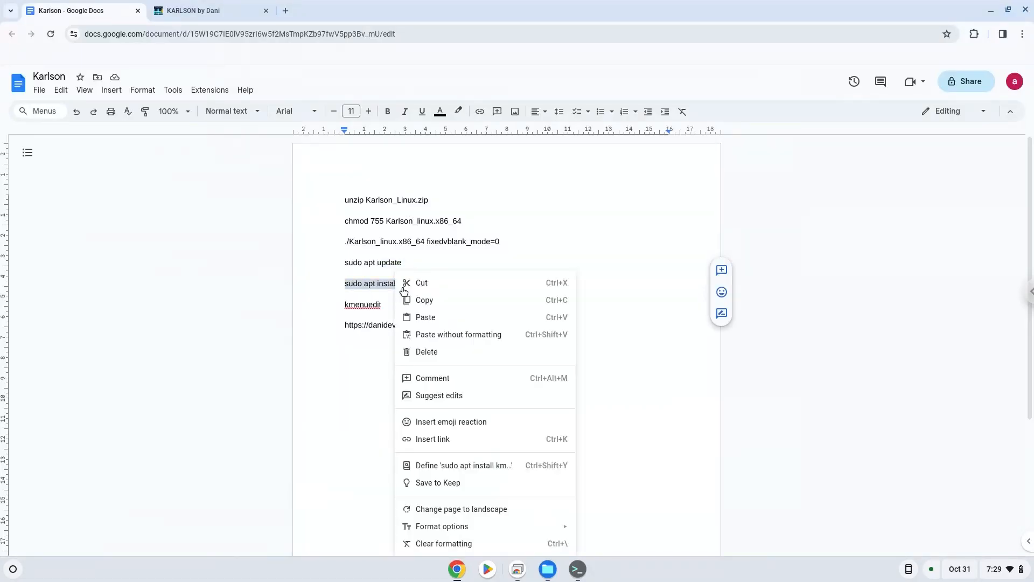
pyautogui.press('Escape')
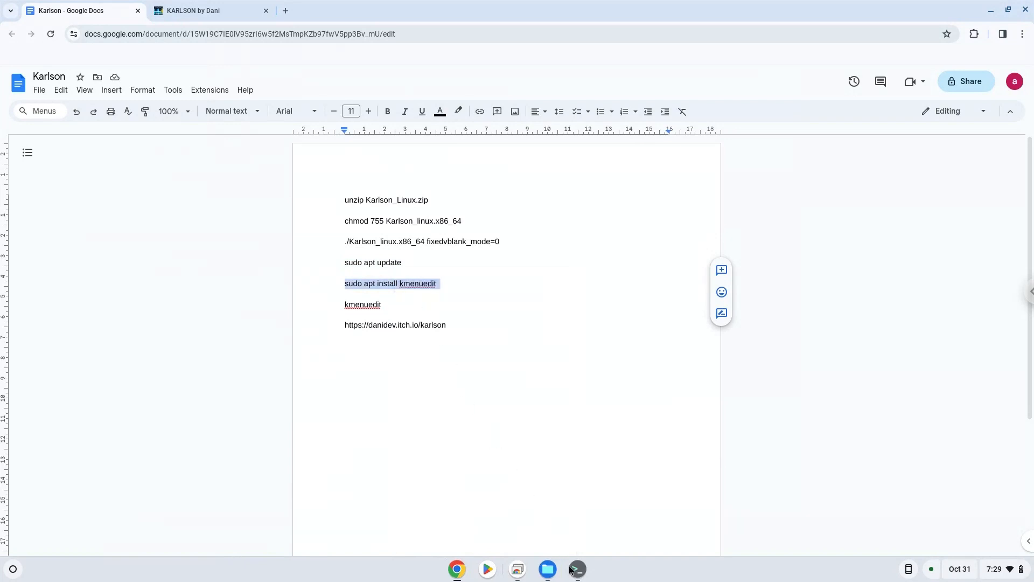
pyautogui.click(577, 570)
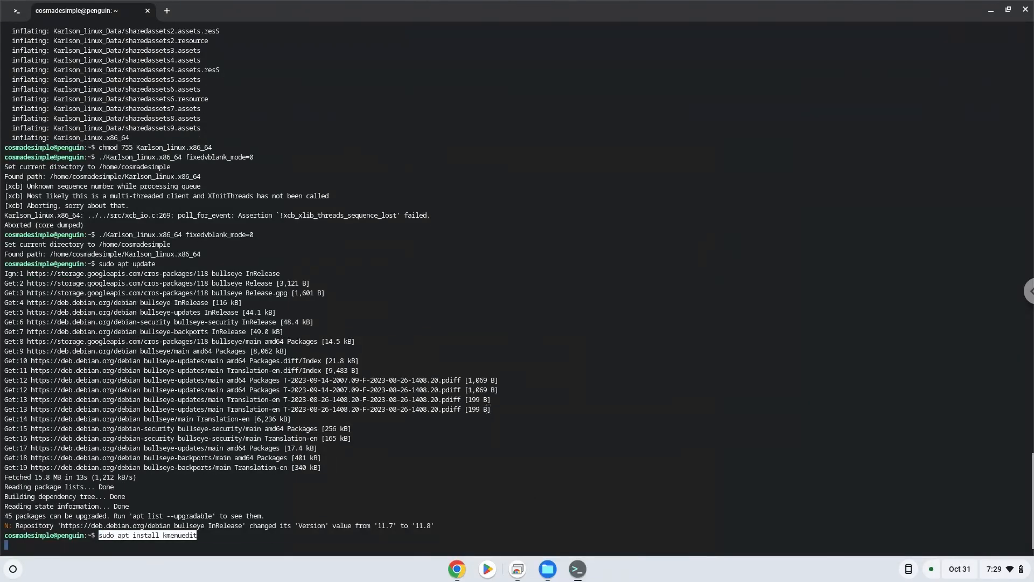
pyautogui.press('Return')
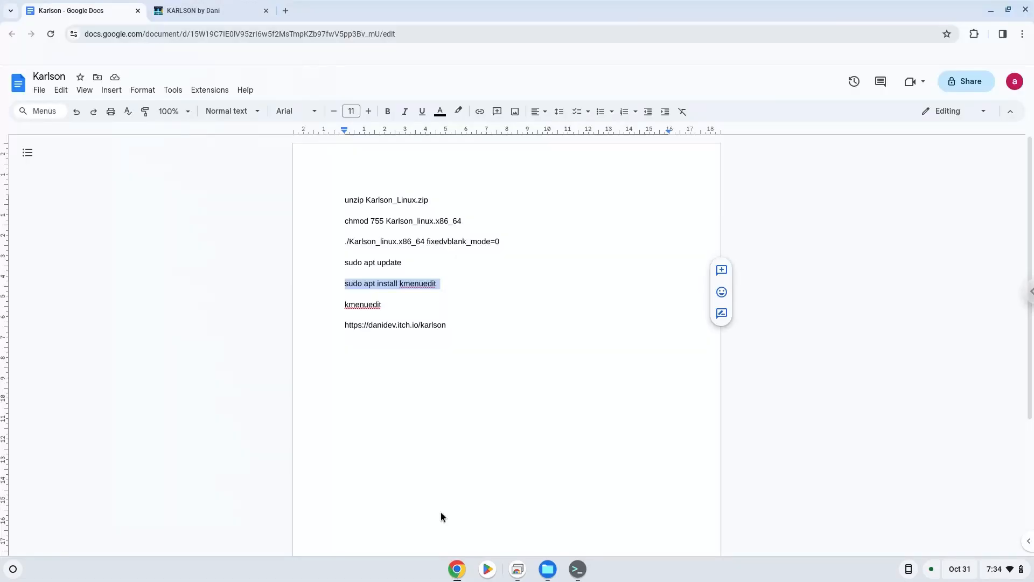
pyautogui.doubleClick(363, 304)
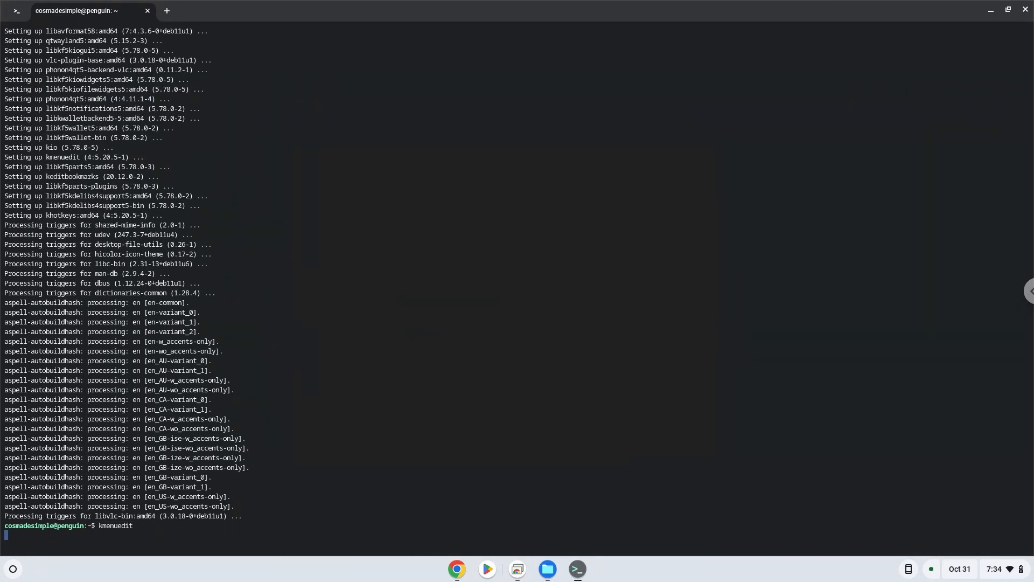
# Step: Run kmenuedit and add a new menu item named Karlson under Games
pyautogui.press('Return')
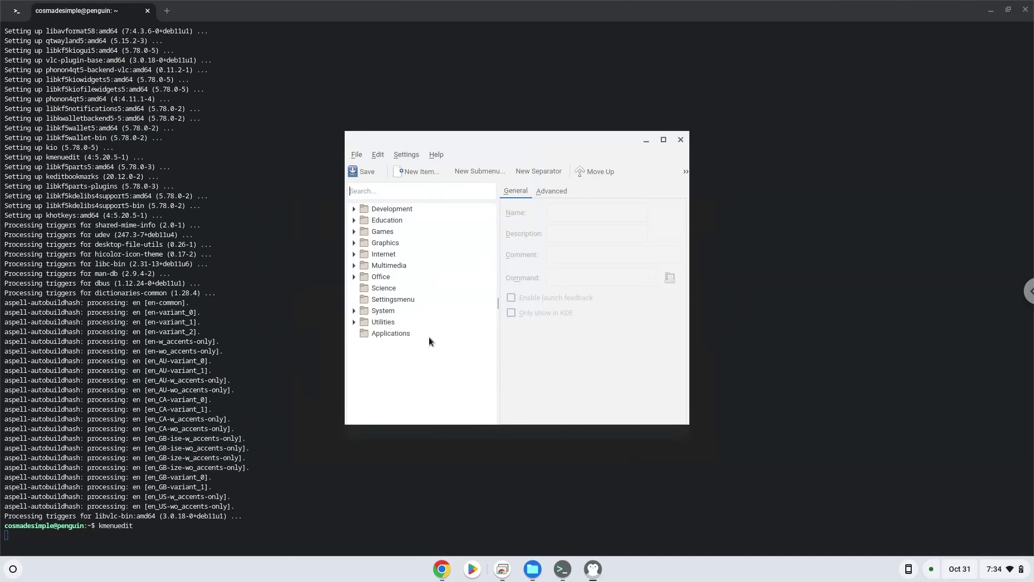
pyautogui.click(382, 232)
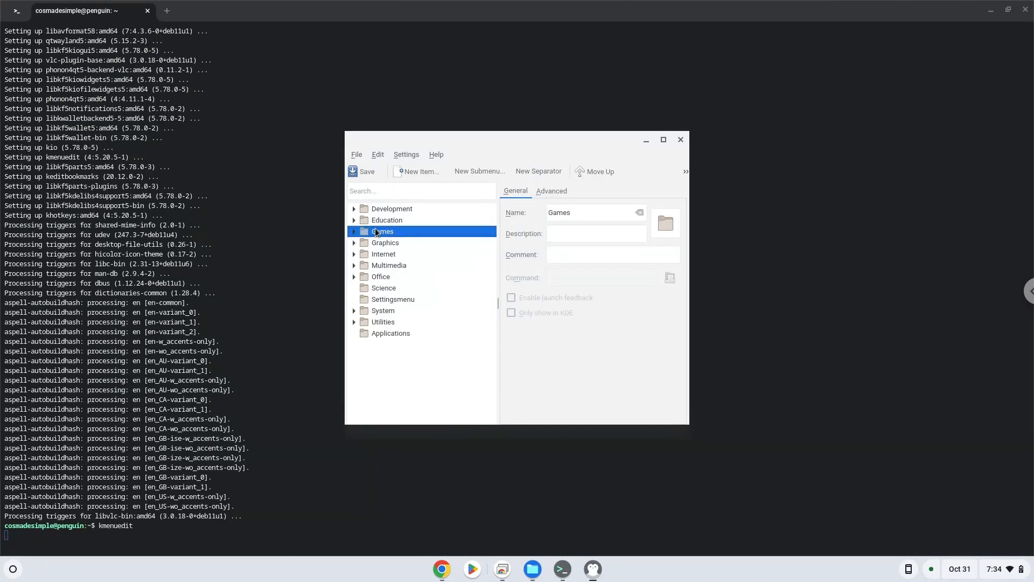
pyautogui.click(420, 171)
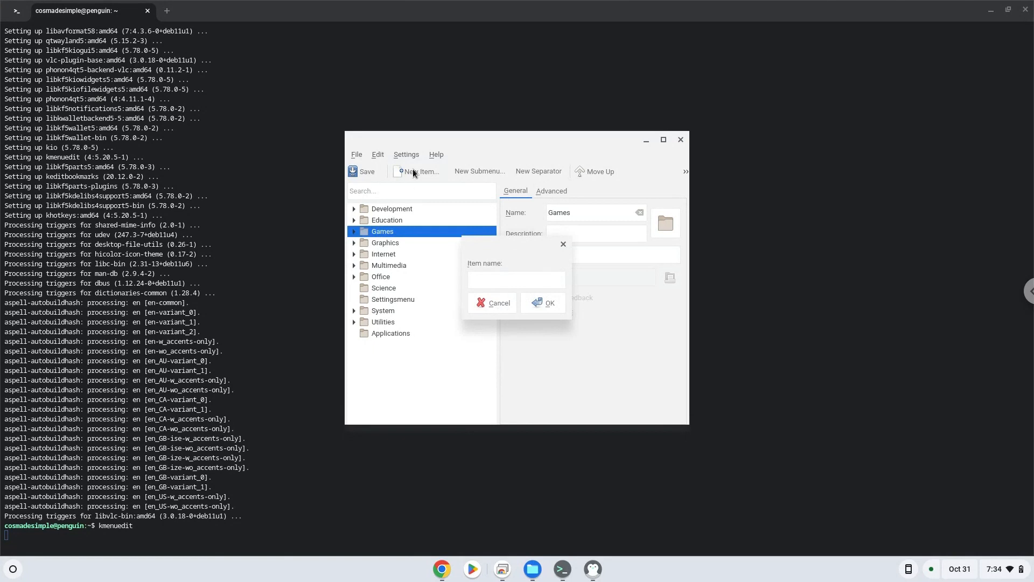
pyautogui.write('Karlson')
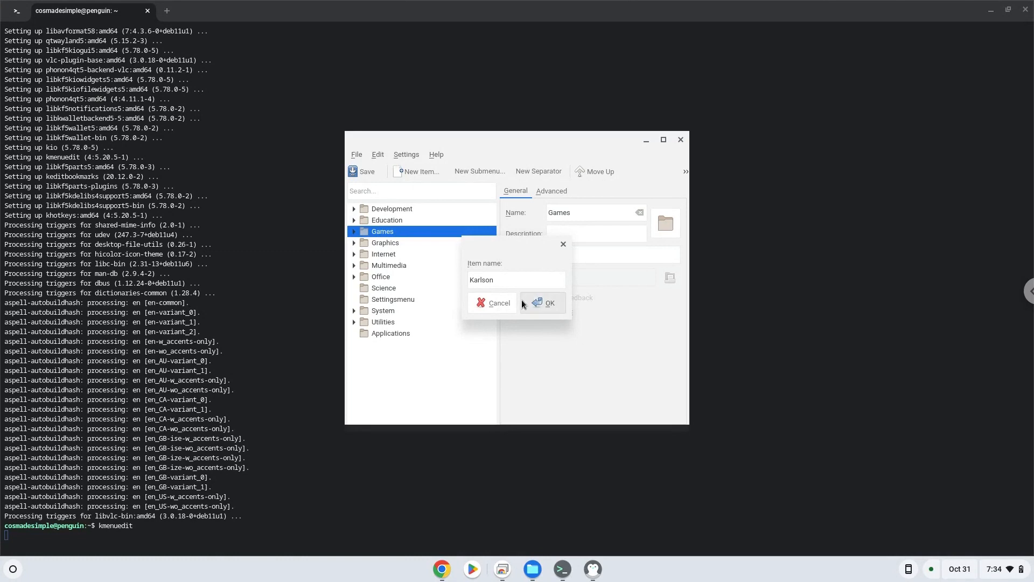
pyautogui.click(542, 303)
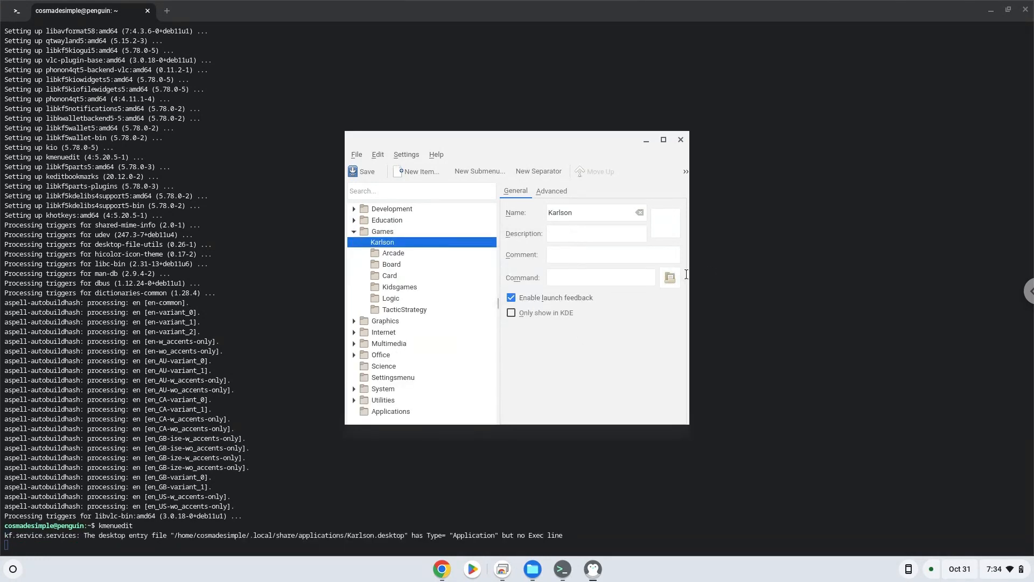
# Step: Set the Karlson entry's command to Karlson_linux.x86_64 and save the menu
pyautogui.click(670, 277)
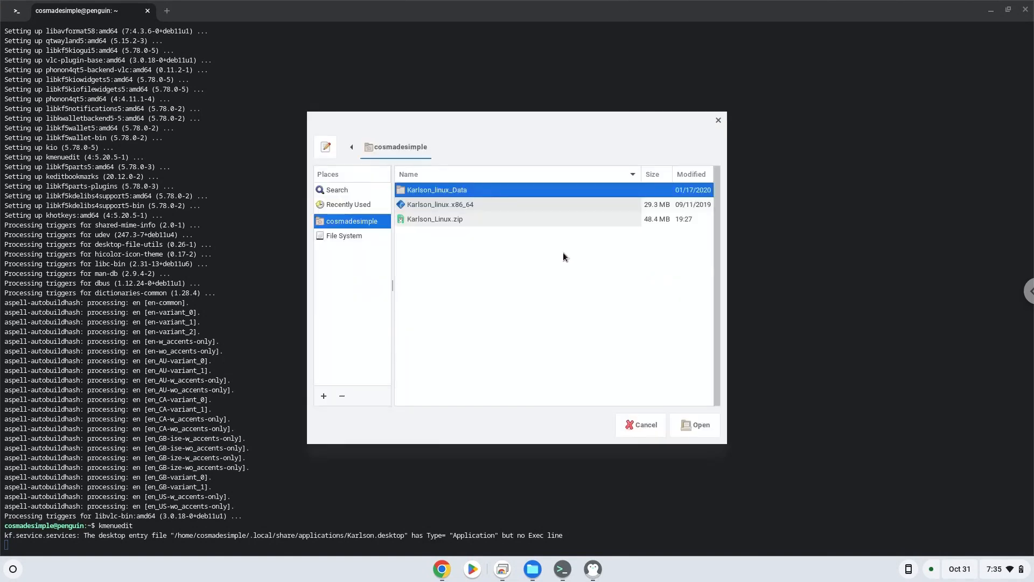
pyautogui.click(446, 205)
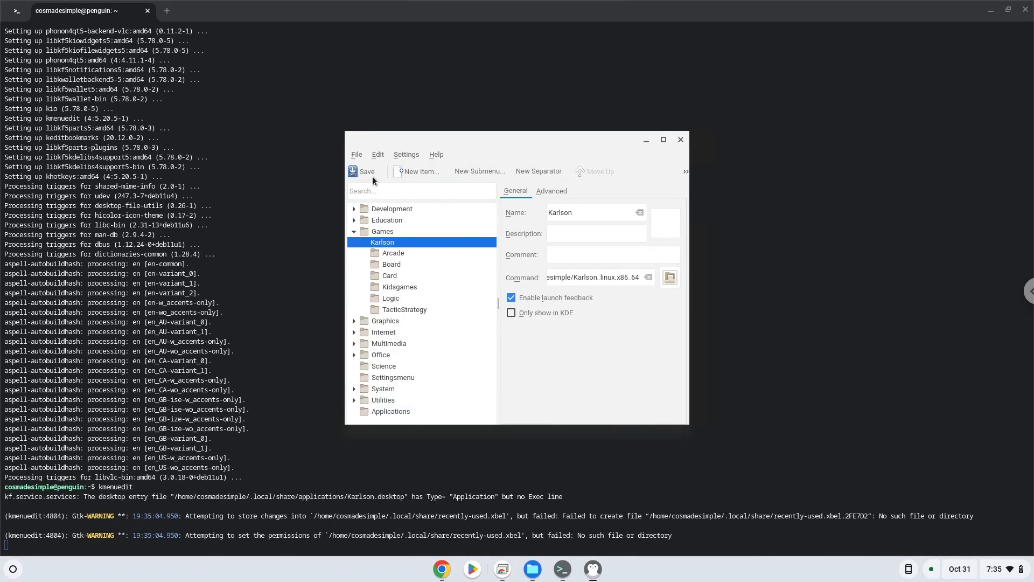
pyautogui.click(362, 171)
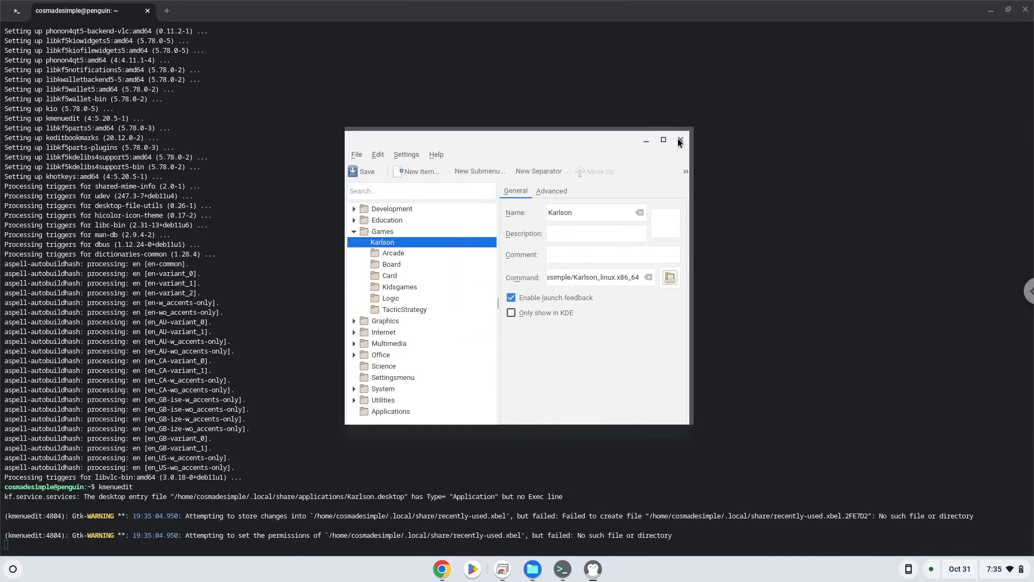
# Step: Close the KDE Menu Editor, the Linux terminal and the Files window
pyautogui.click(680, 142)
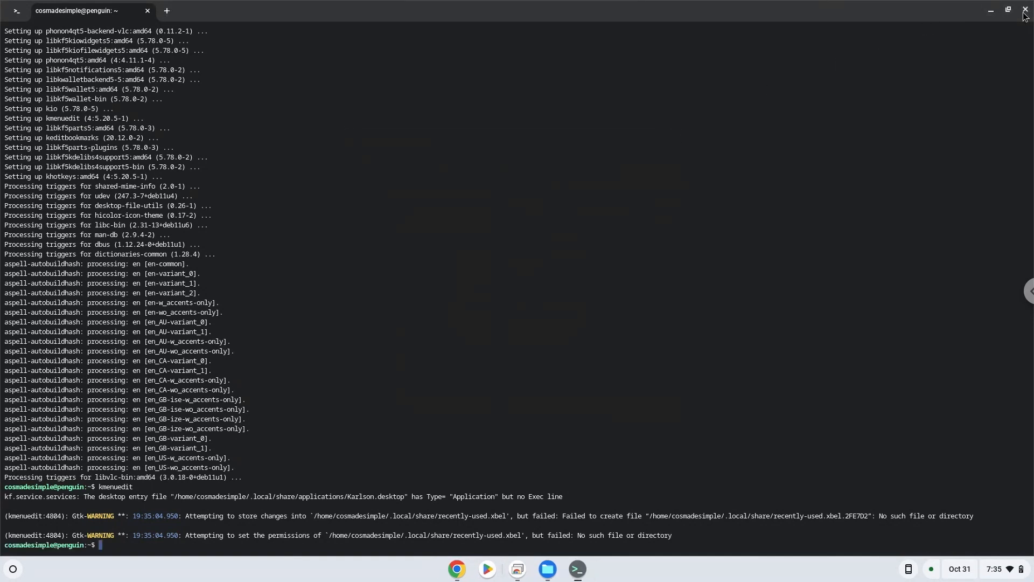
pyautogui.click(1024, 9)
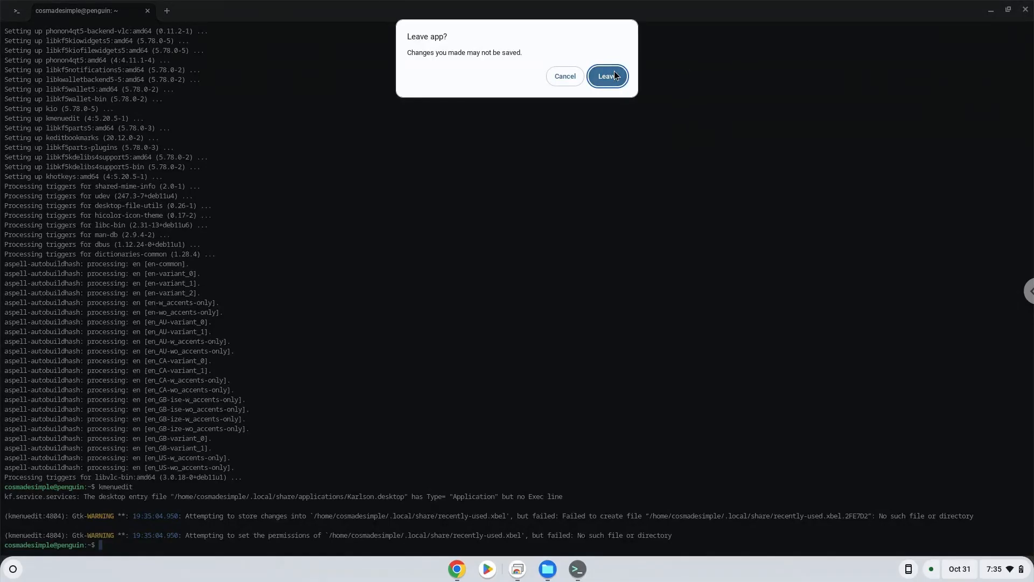
pyautogui.click(607, 76)
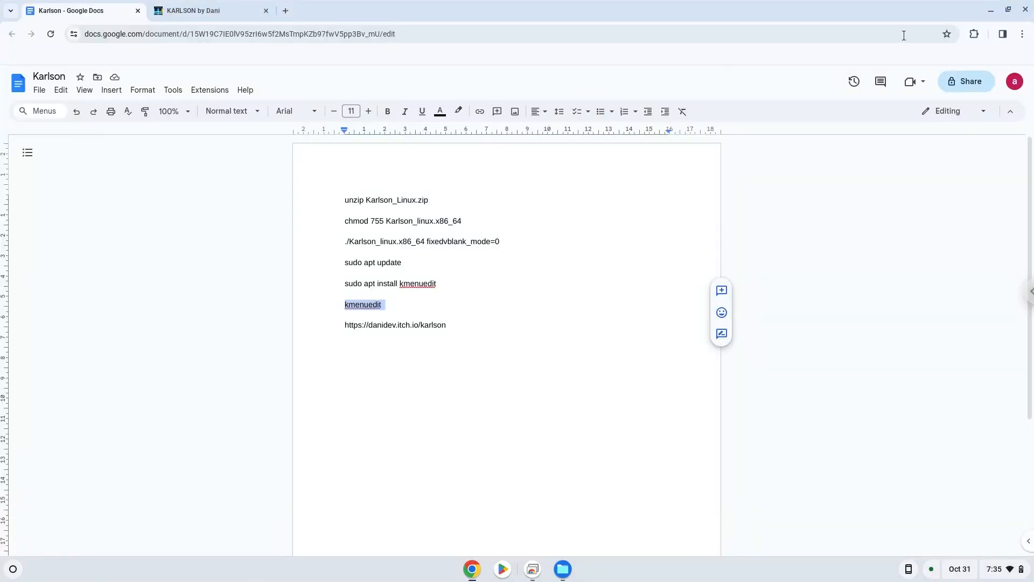
pyautogui.moveTo(991, 10)
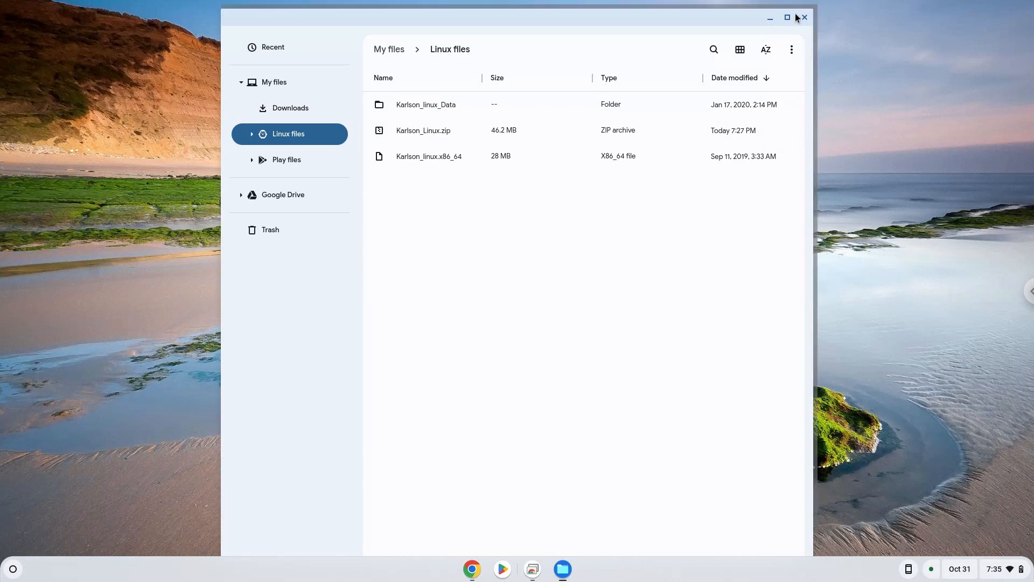
pyautogui.click(804, 17)
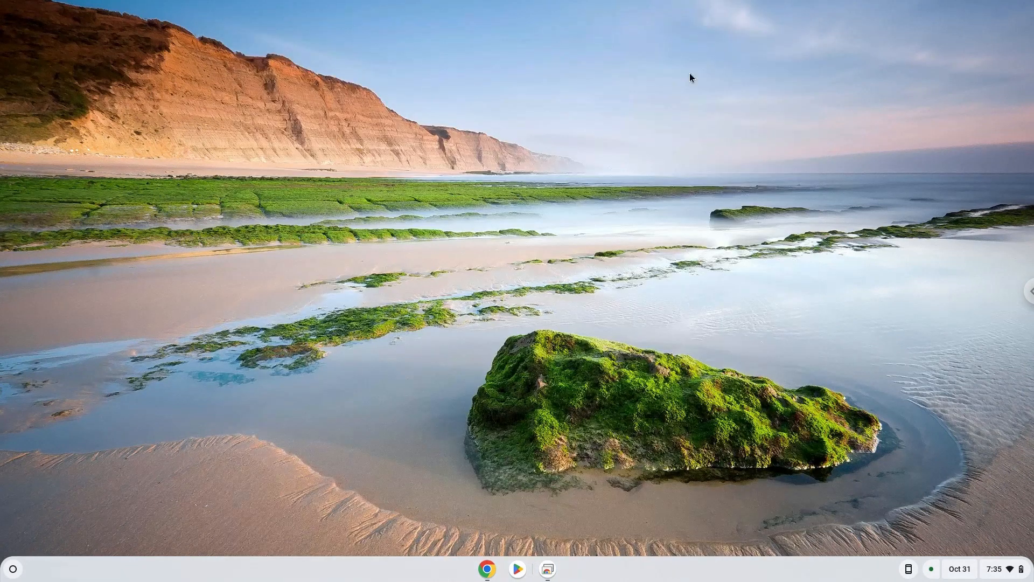
pyautogui.moveTo(12, 566)
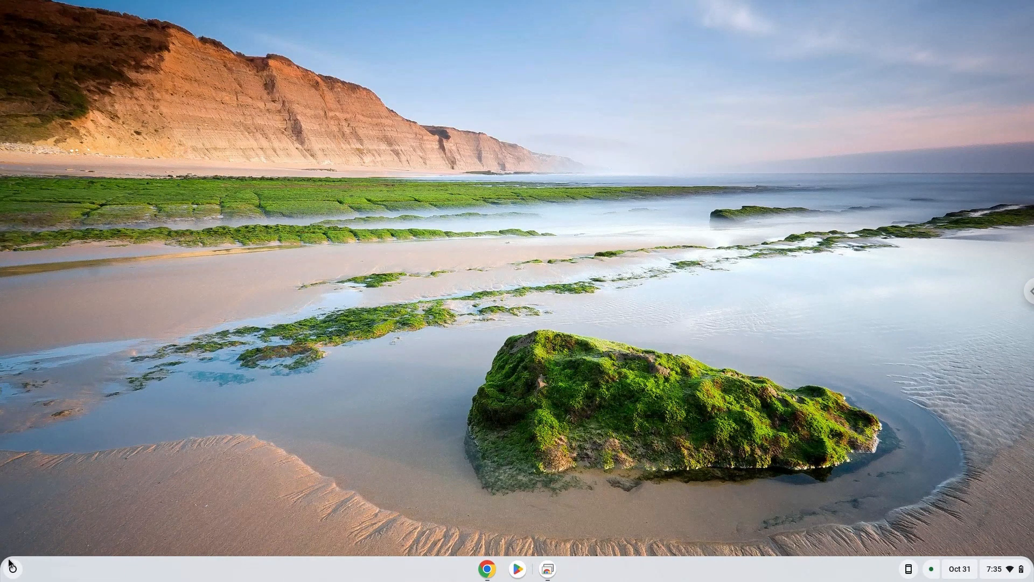
# Step: Launch Karlson from the app launcher and accept the default resolution and graphics quality
pyautogui.click(10, 568)
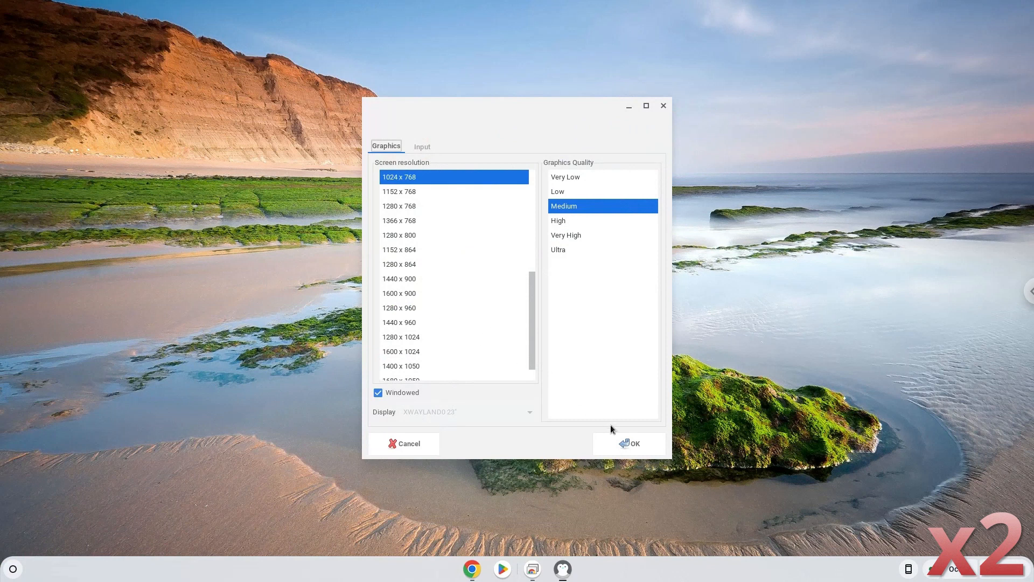
pyautogui.click(635, 444)
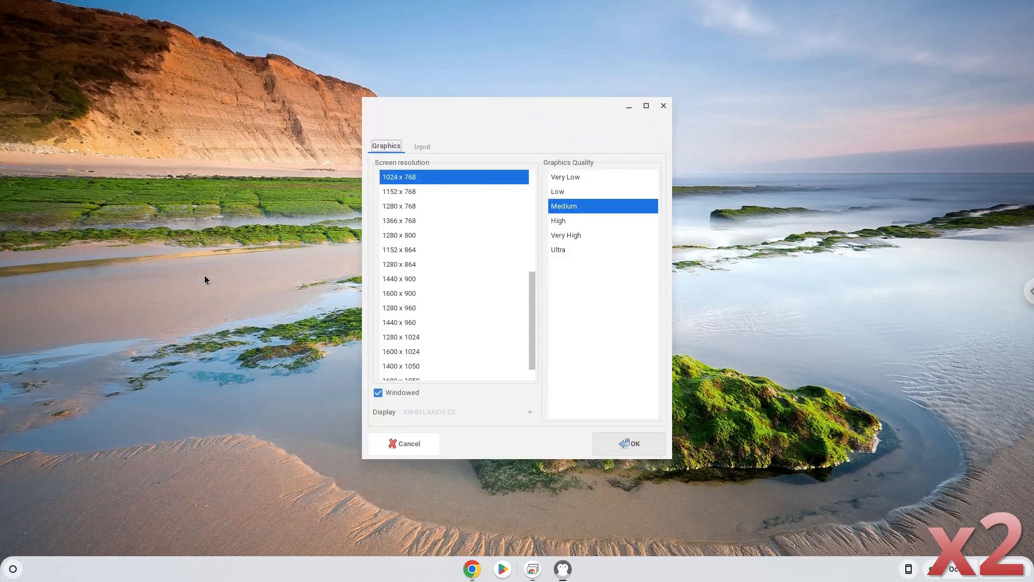
pyautogui.click(630, 443)
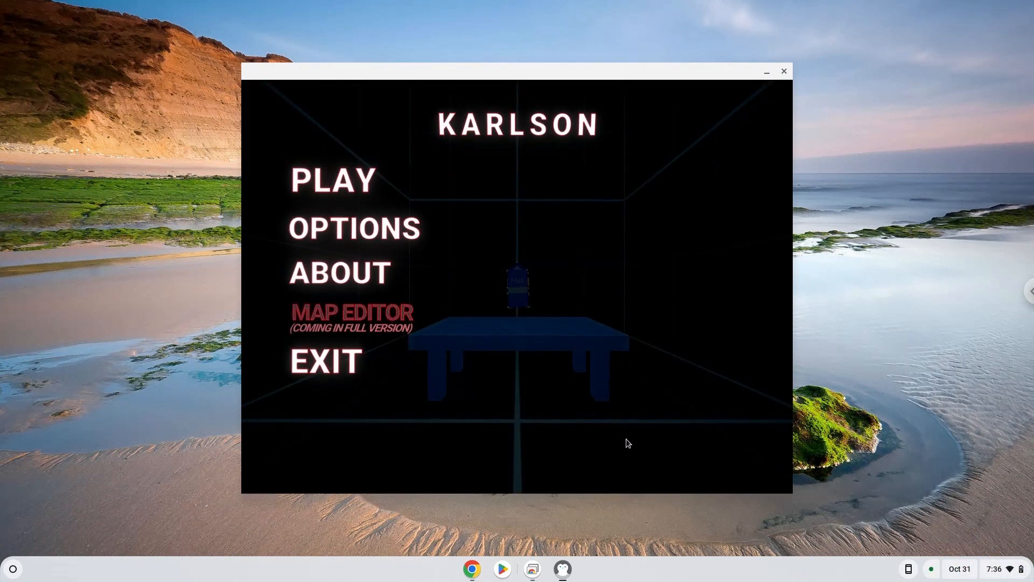
pyautogui.moveTo(388, 238)
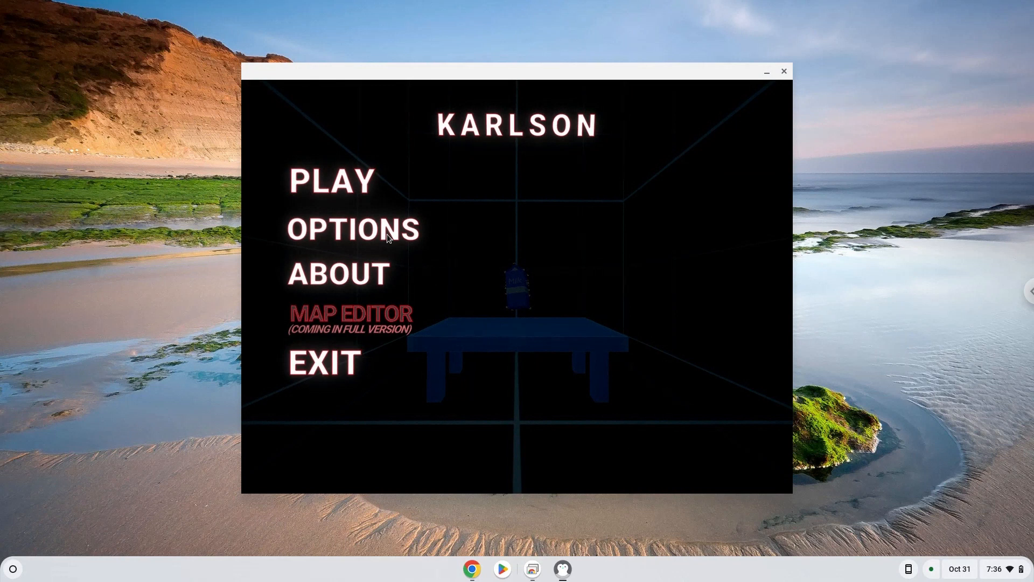
# Step: View Karlson's OPTIONS screen, go back, then choose PLAY for level selection
pyautogui.click(350, 228)
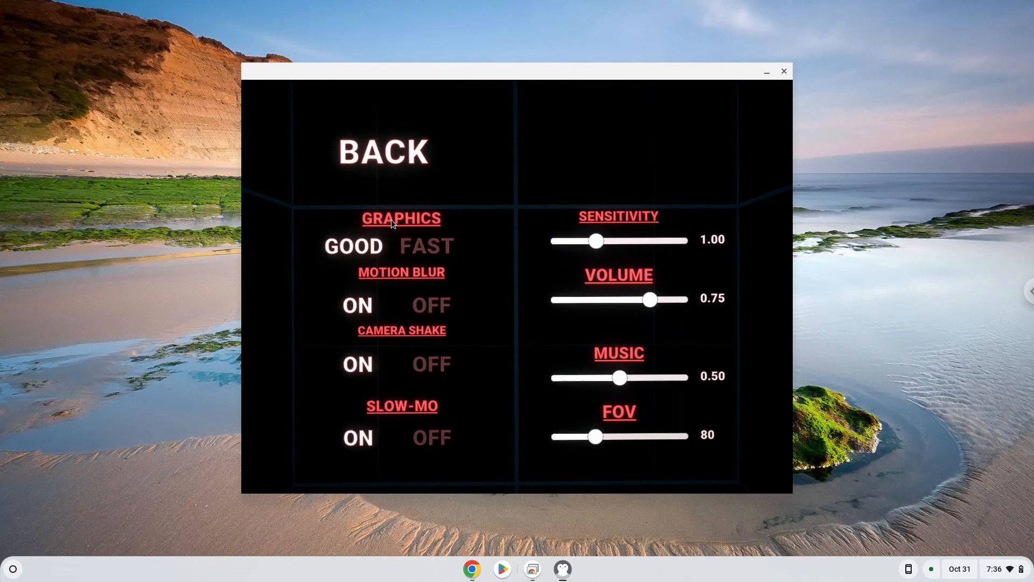
pyautogui.moveTo(610, 179)
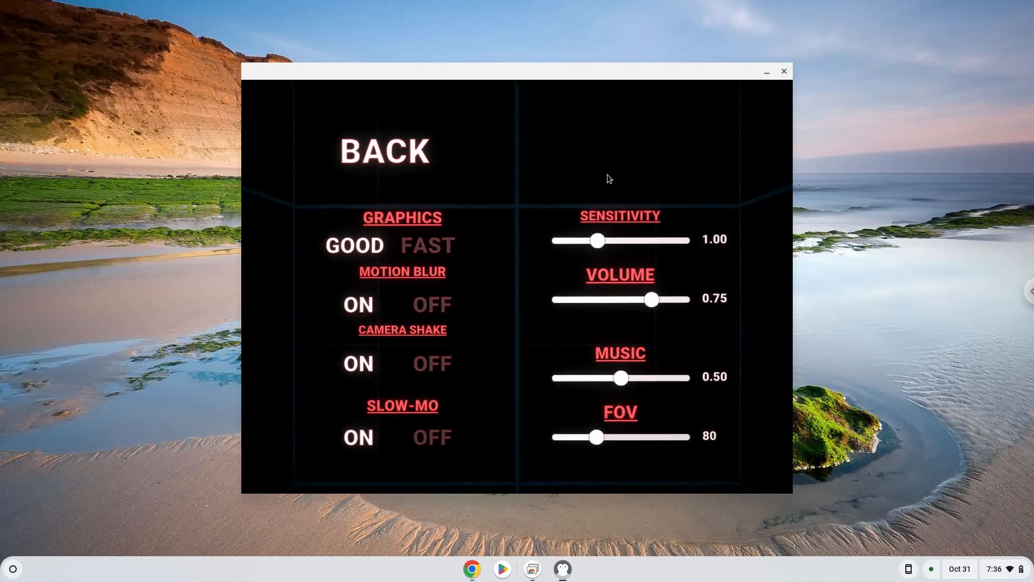
pyautogui.click(387, 150)
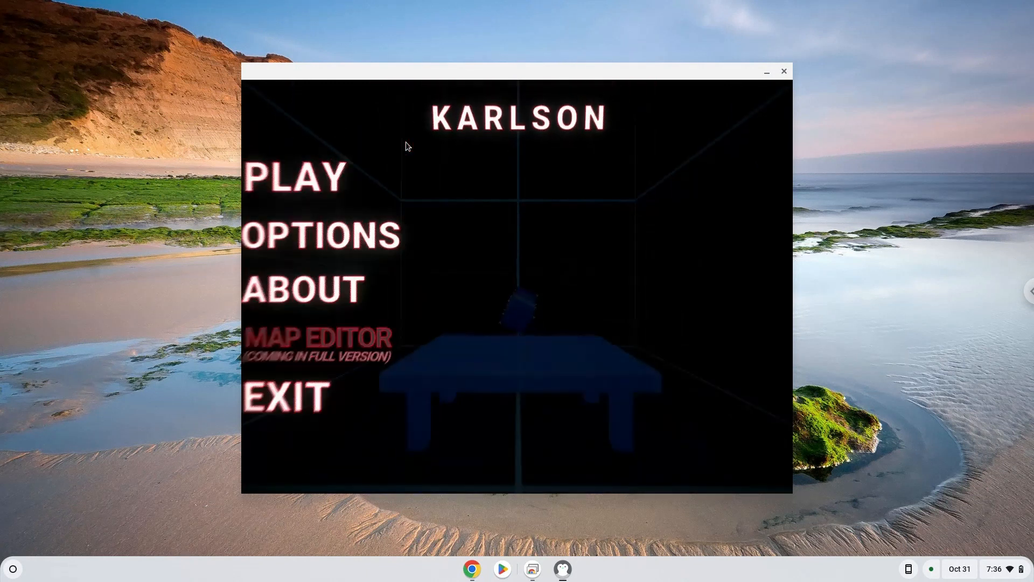
pyautogui.click(296, 175)
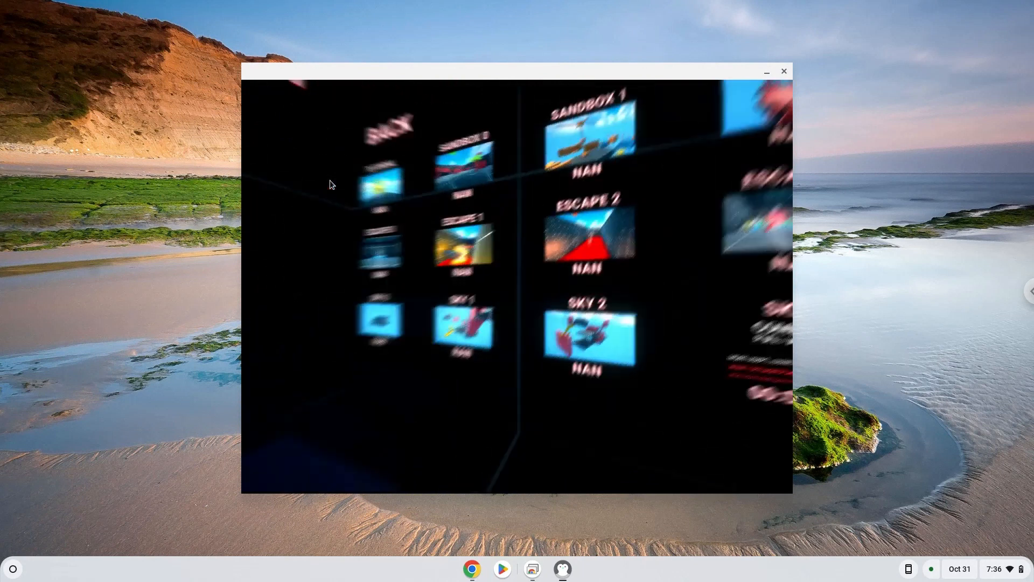